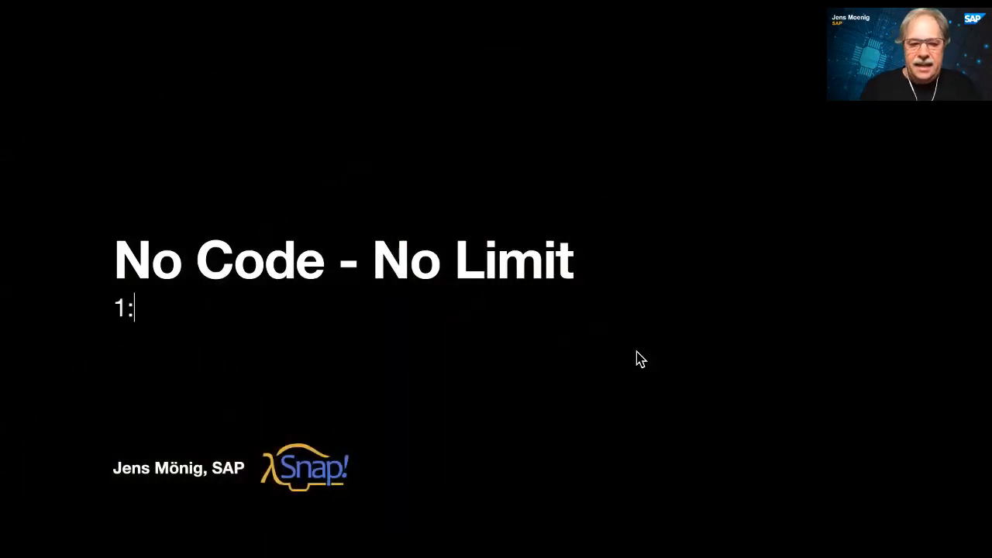
Bring in the first numbered point, 'Blocks for Processes', beneath the title
type("Blocks for Processes")
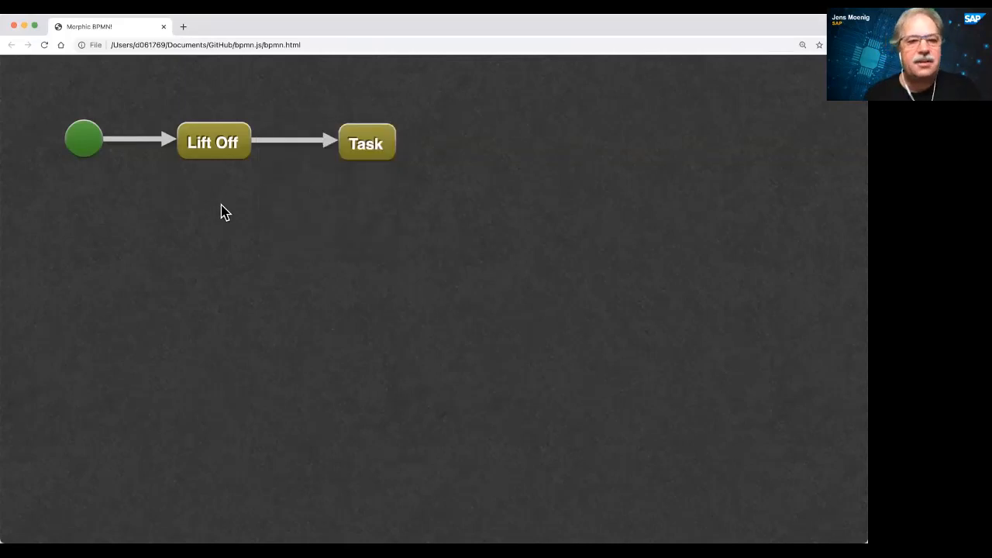
mouse_move(383, 188)
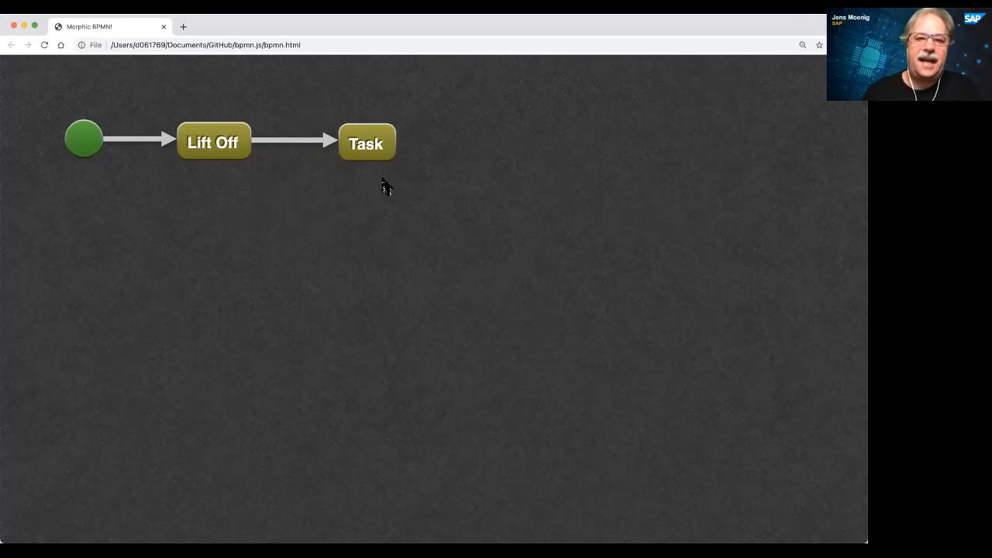
Rename Task to 'Land on Moon', add a 'Plant Flag' task after it, then a terminate end
double_click(366, 143)
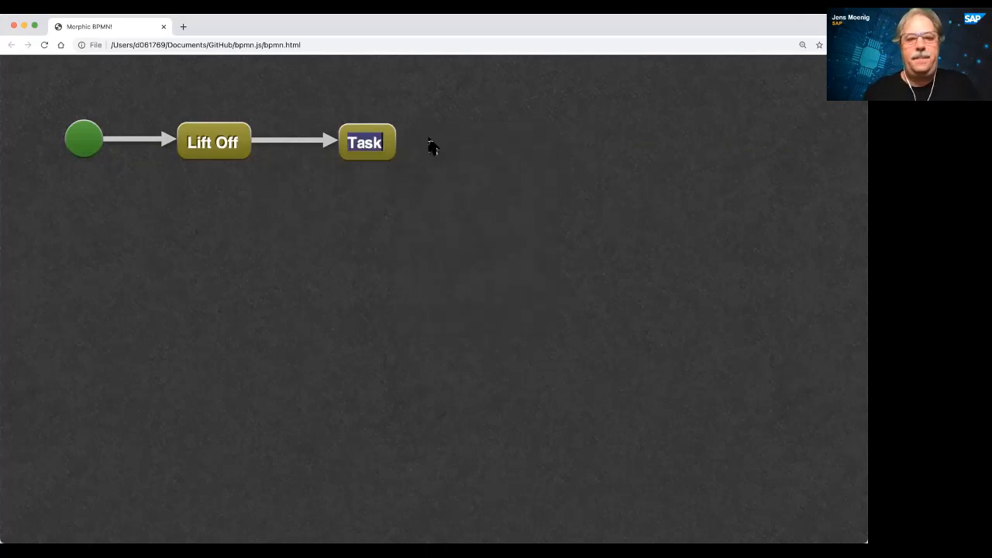
type("Land on Mo")
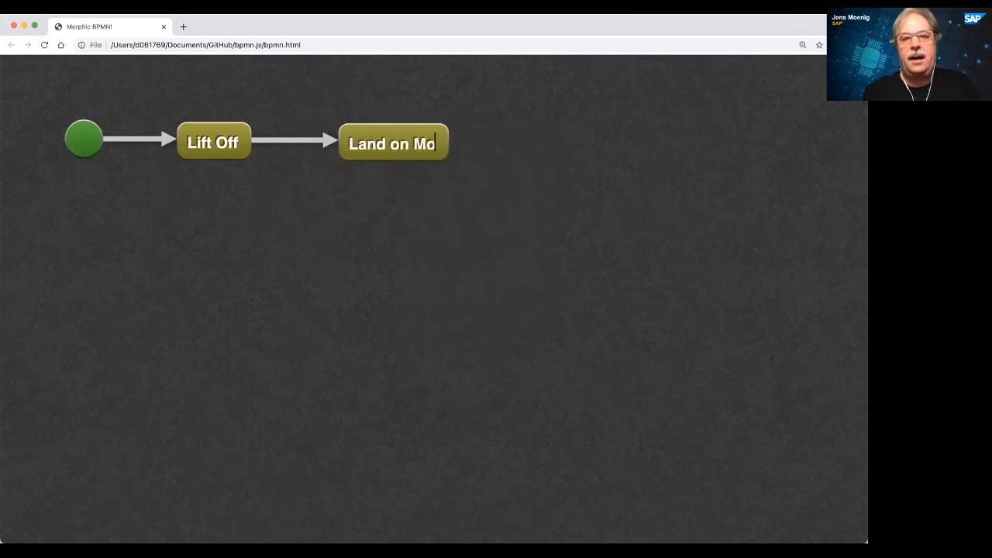
right_click(393, 144)
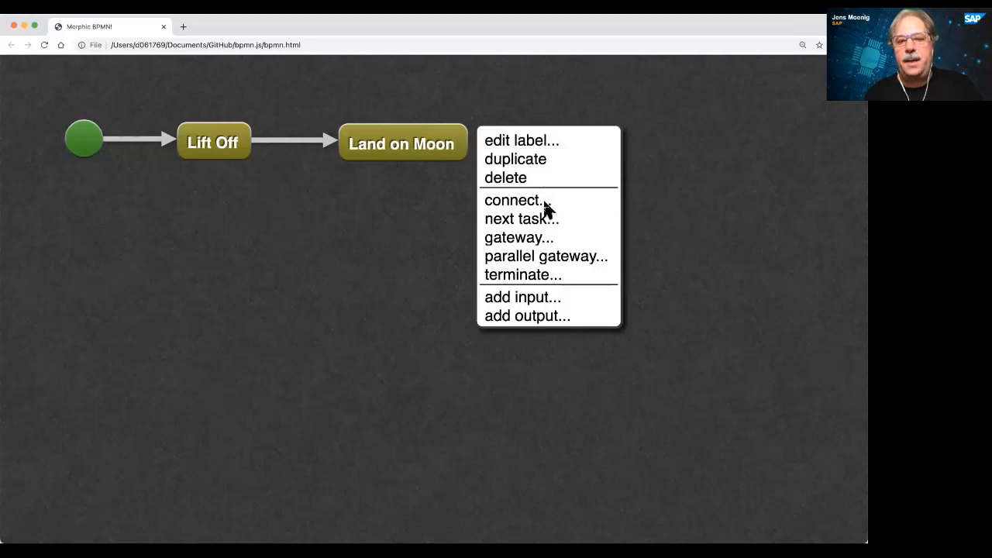
left_click(521, 218)
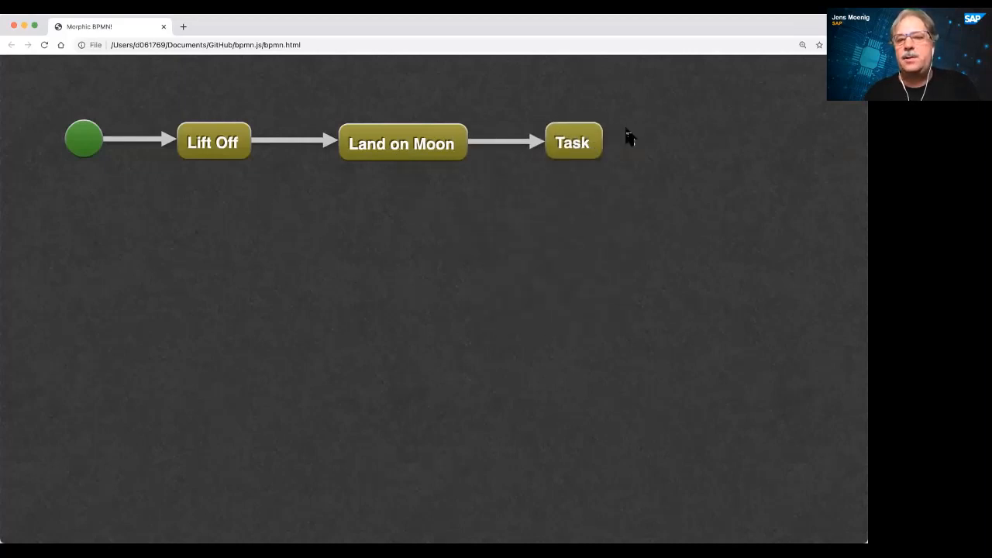
type("Plant Flag")
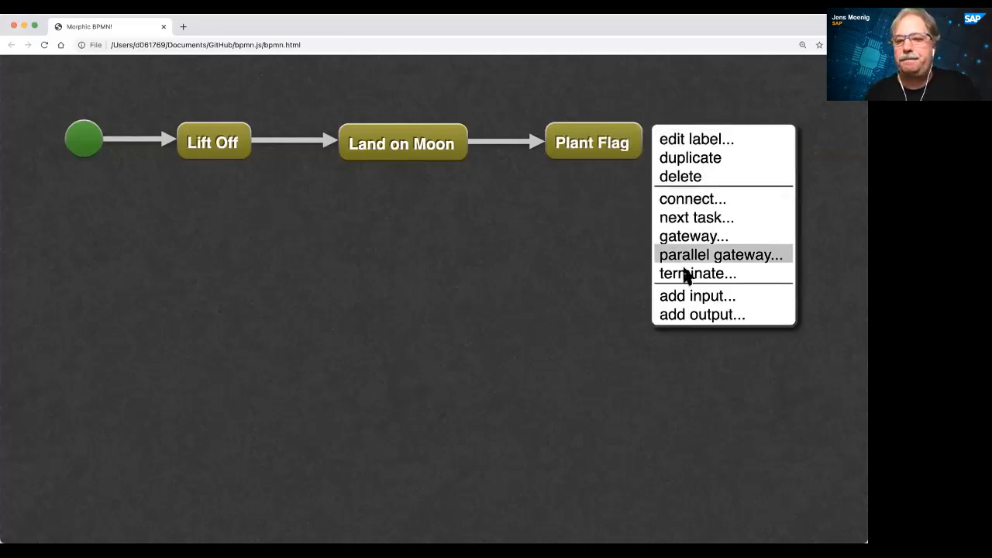
left_click(697, 273)
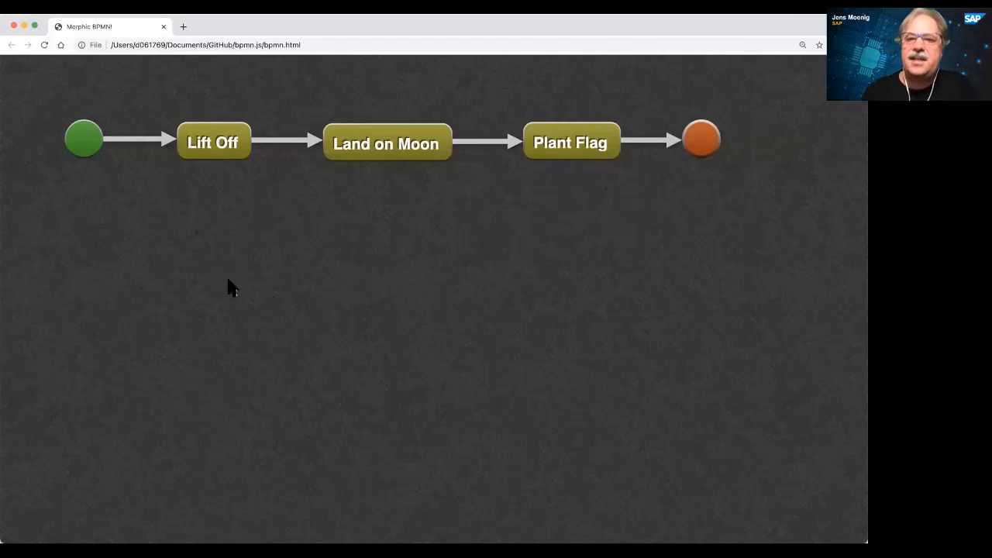
mouse_move(220, 213)
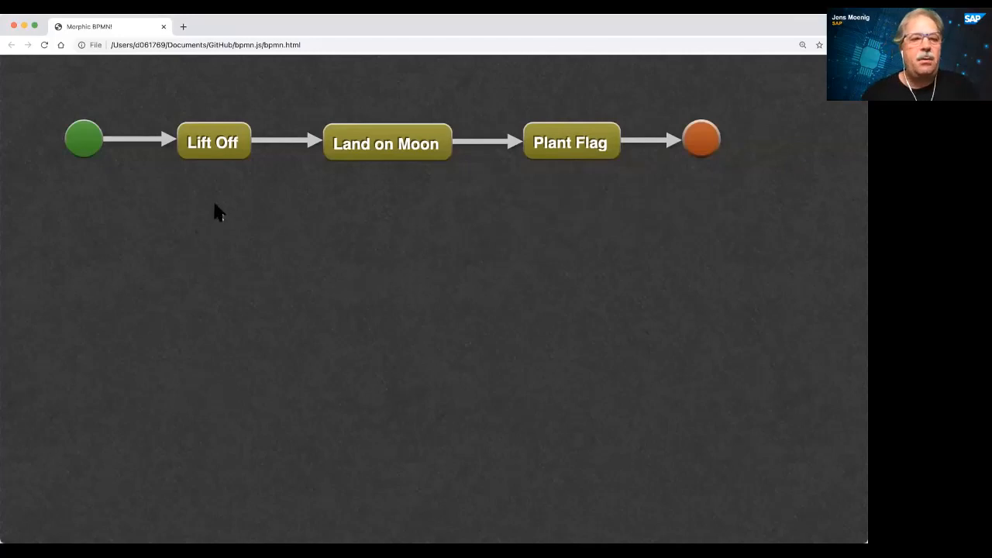
mouse_move(260, 178)
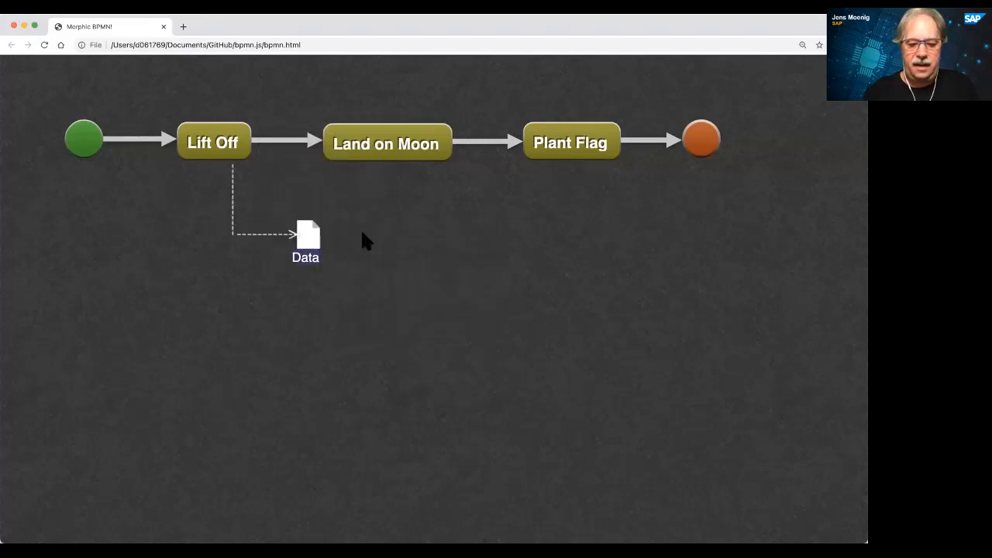
Connect 'rocket' and 'Neil' data objects between the tasks and drag Land on Moon lower
right_click(305, 236)
type("rocket")
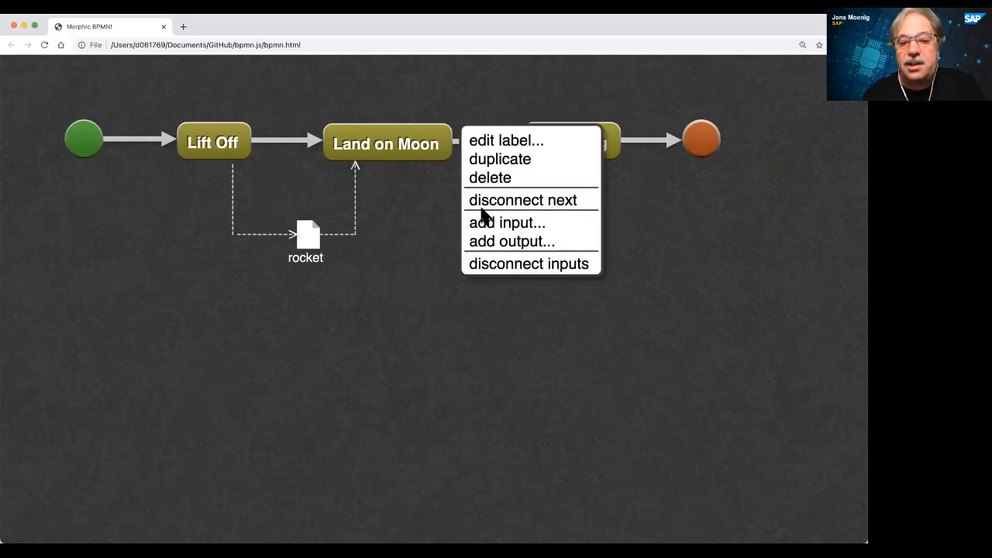
left_click(514, 241)
type("N")
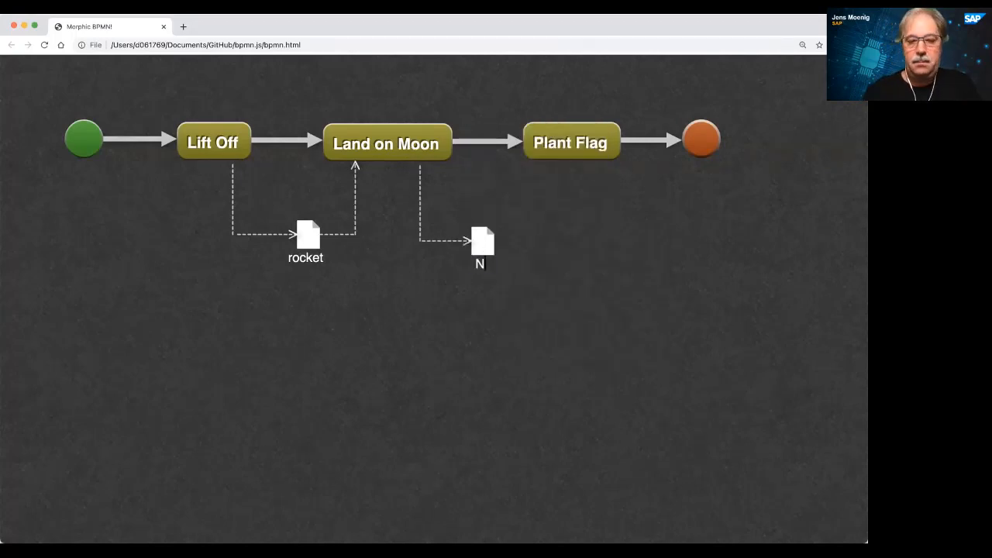
right_click(482, 242)
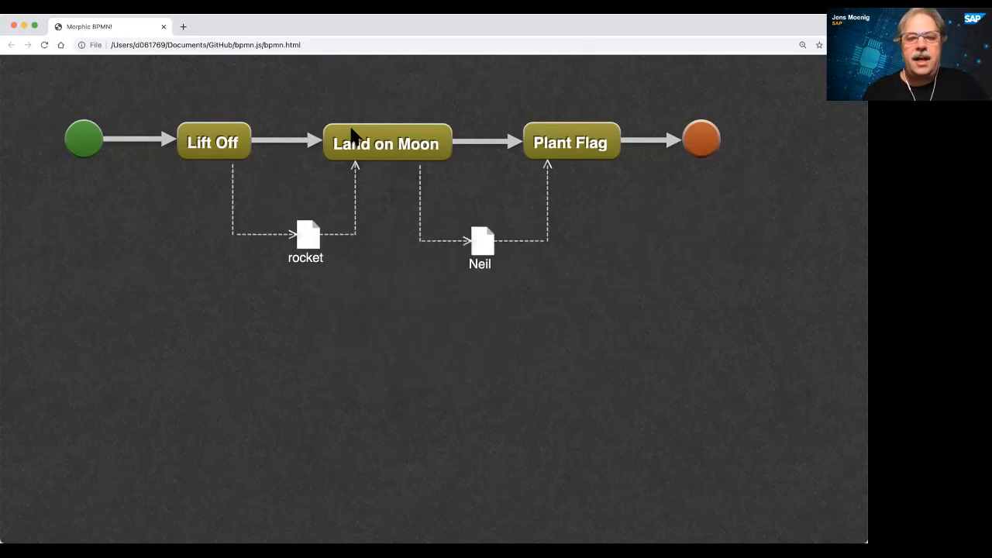
left_click_drag(385, 142, 416, 319)
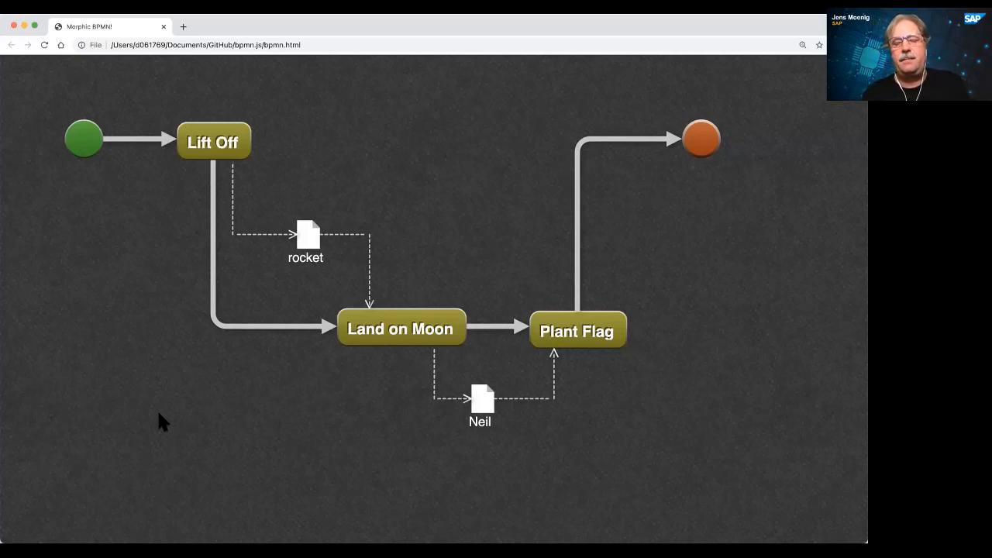
mouse_move(105, 413)
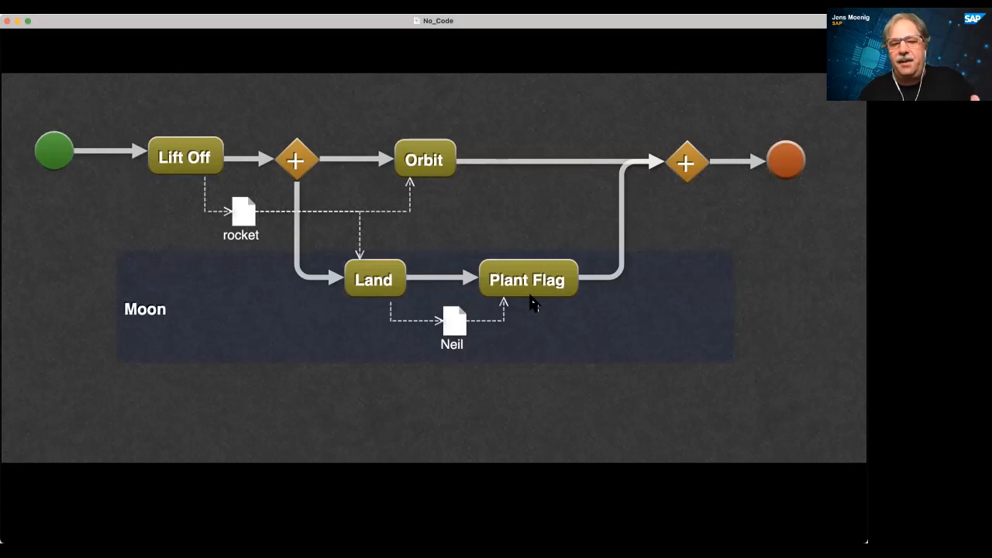
mouse_move(472, 374)
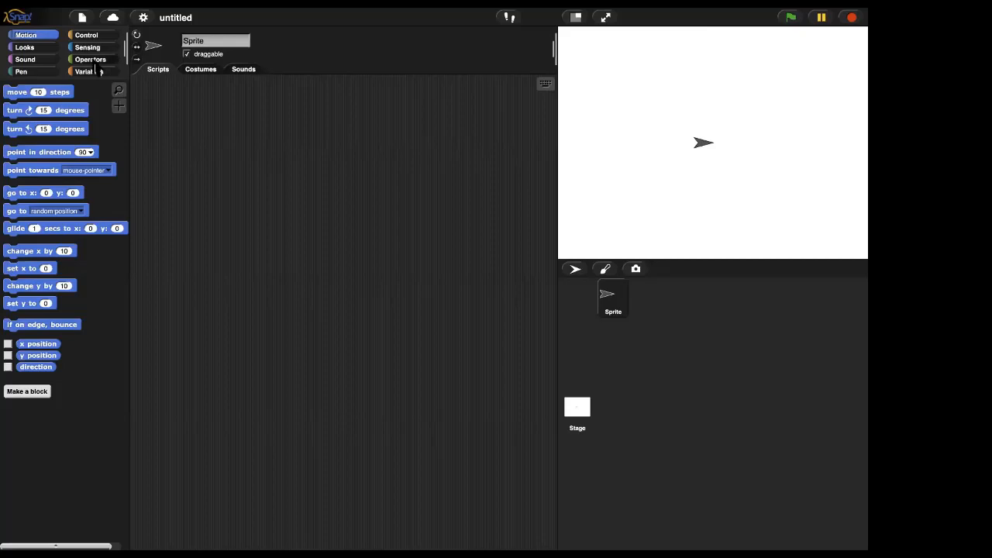
Nest 6 + 4 inside a division by 2 and evaluate the expression
left_click(90, 59)
type("4")
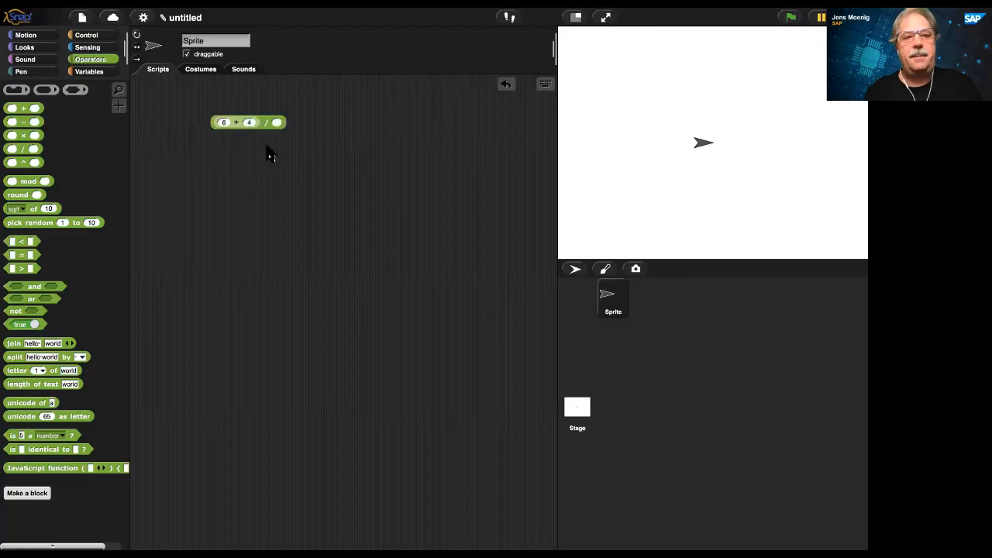
type("2")
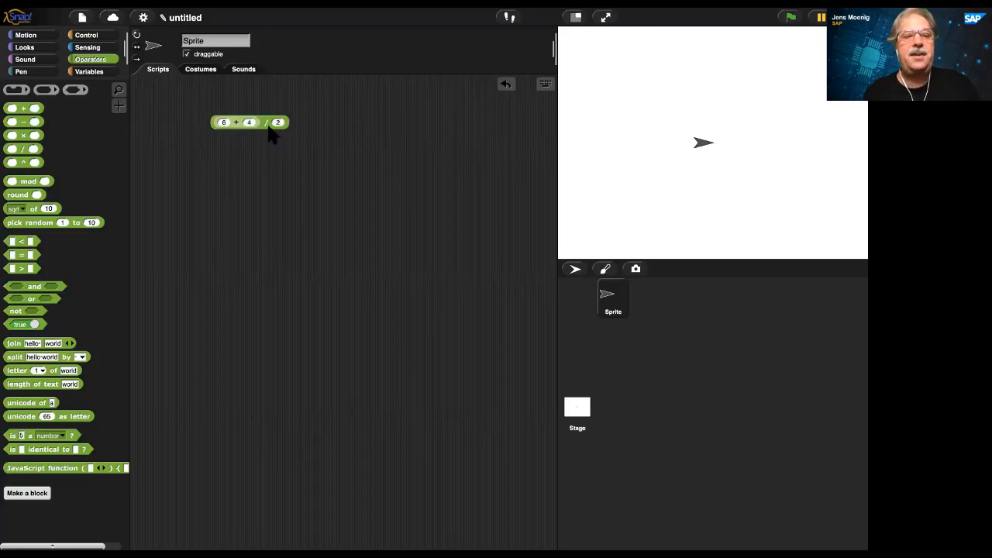
left_click(267, 122)
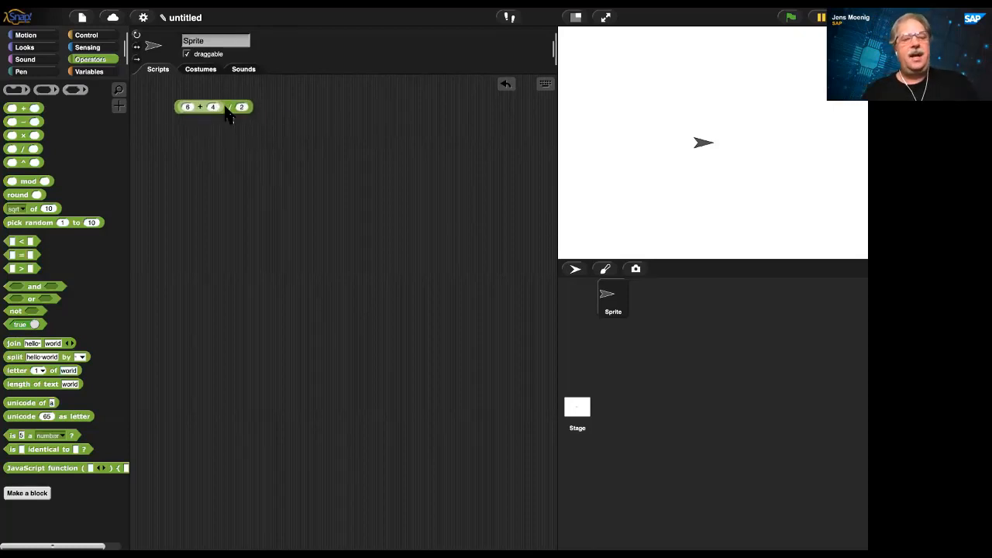
Drag out the combine-using-plus list expression and position it in the scripting area
left_click(88, 71)
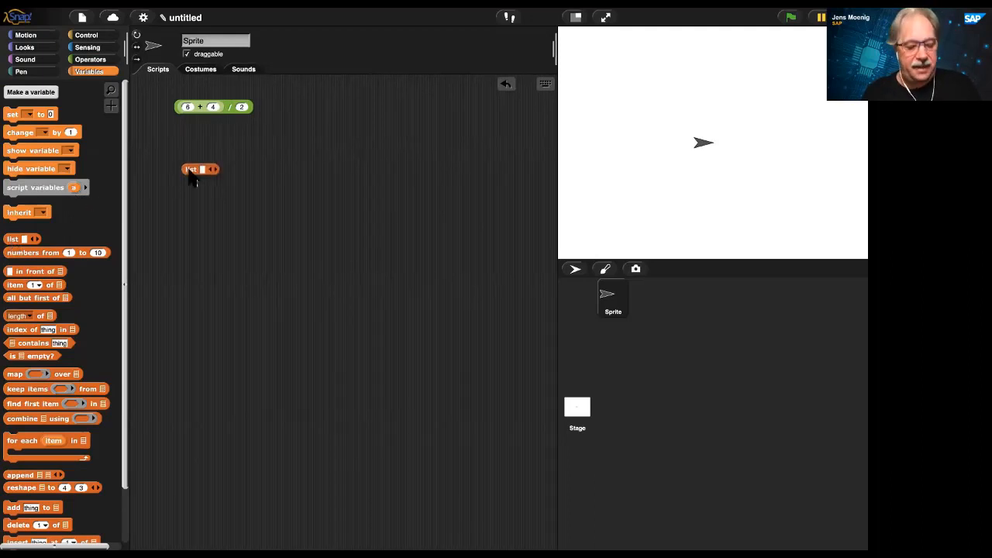
left_click(220, 169)
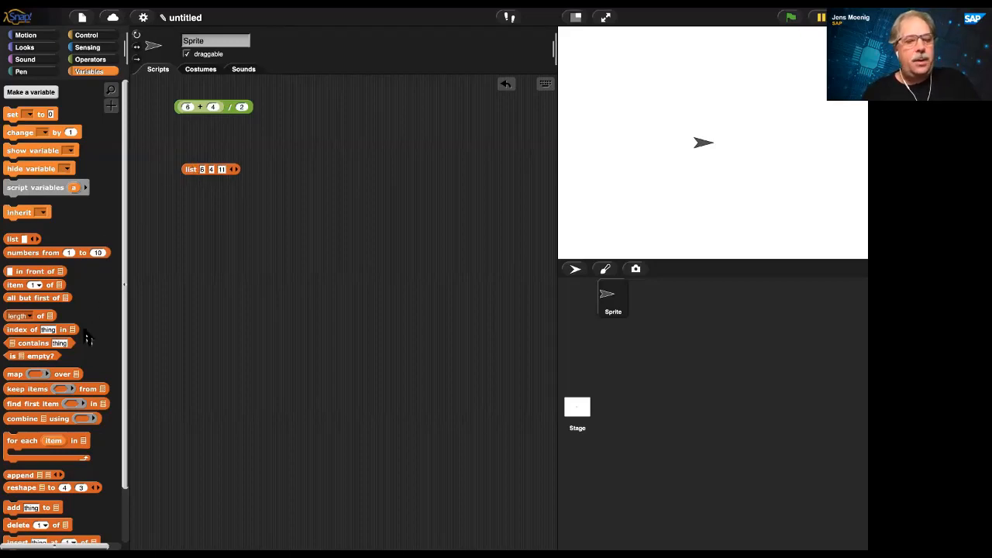
scroll("down", 3)
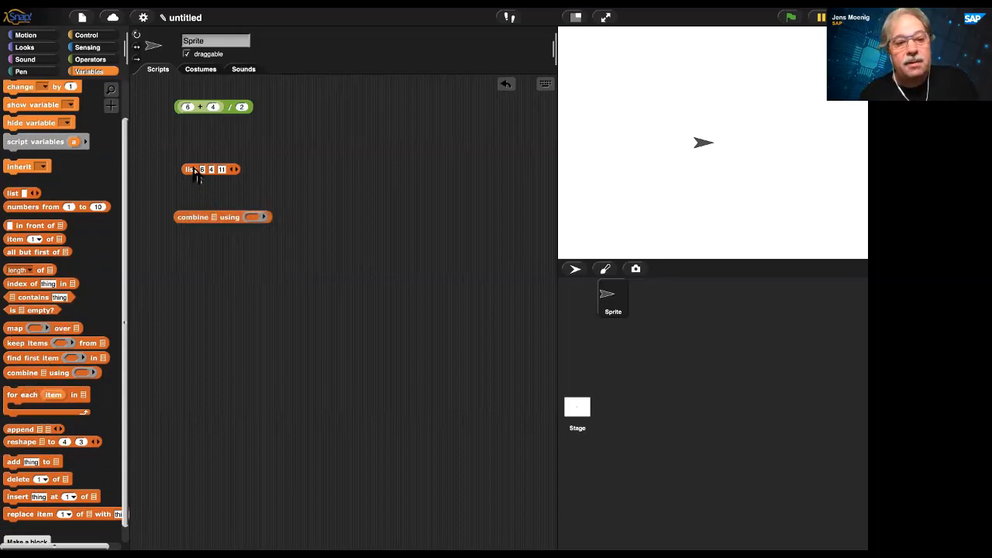
left_click_drag(209, 169, 225, 217)
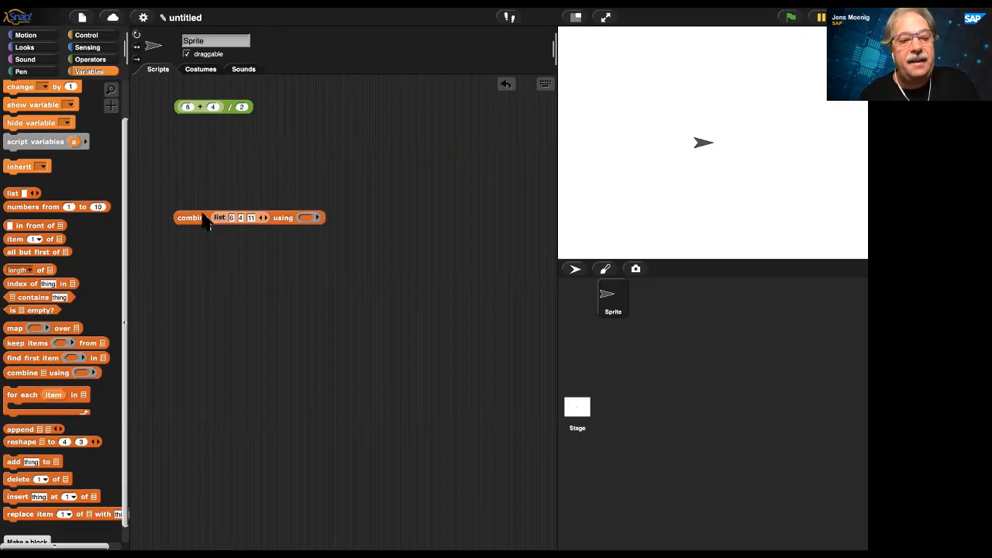
left_click_drag(190, 217, 179, 169)
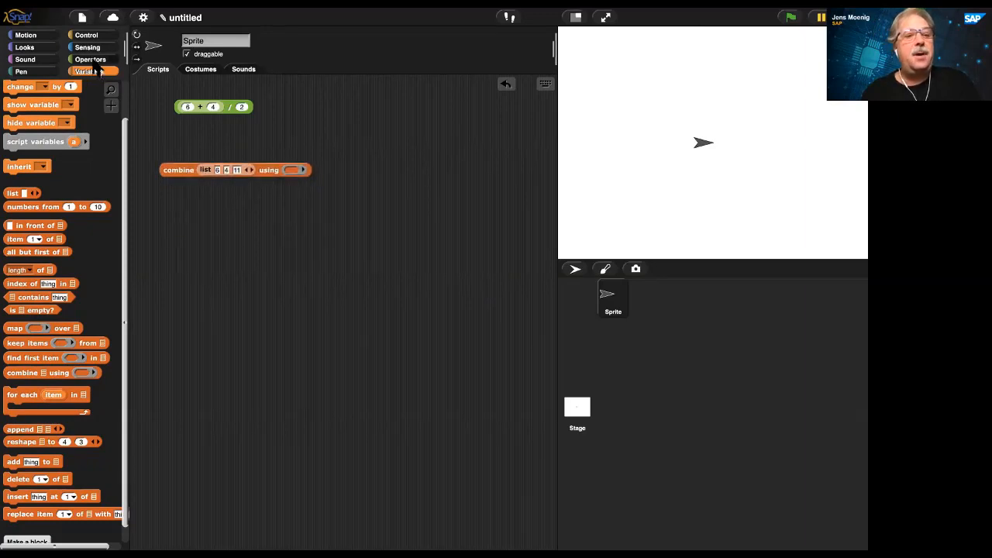
Divide the combine expression by 3 and create a new 'average' reporter block
left_click(90, 58)
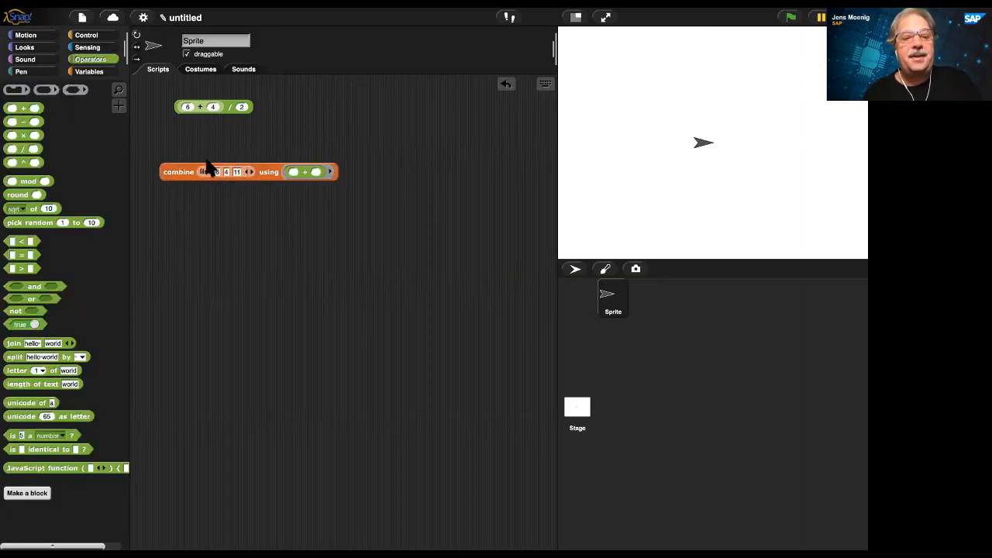
left_click(178, 171)
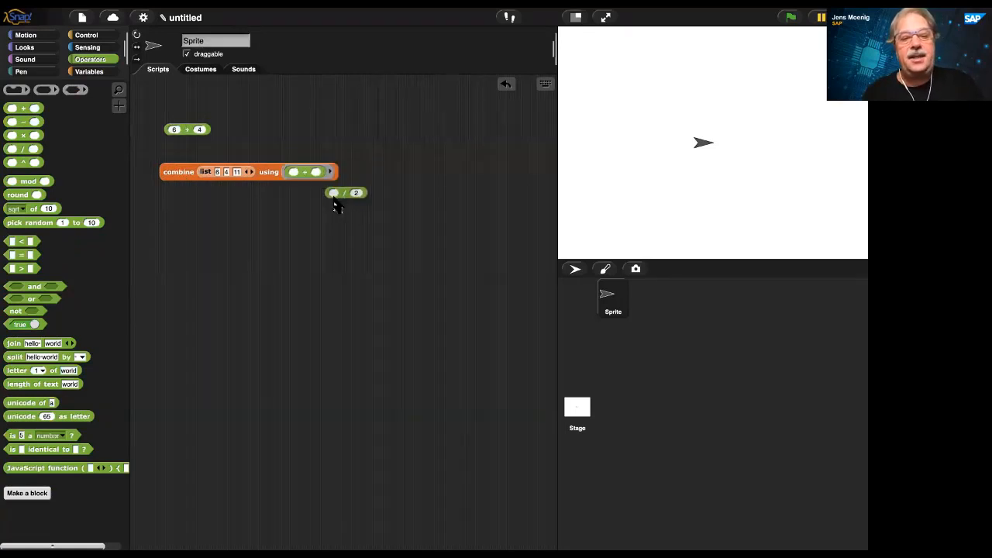
left_click_drag(344, 192, 514, 205)
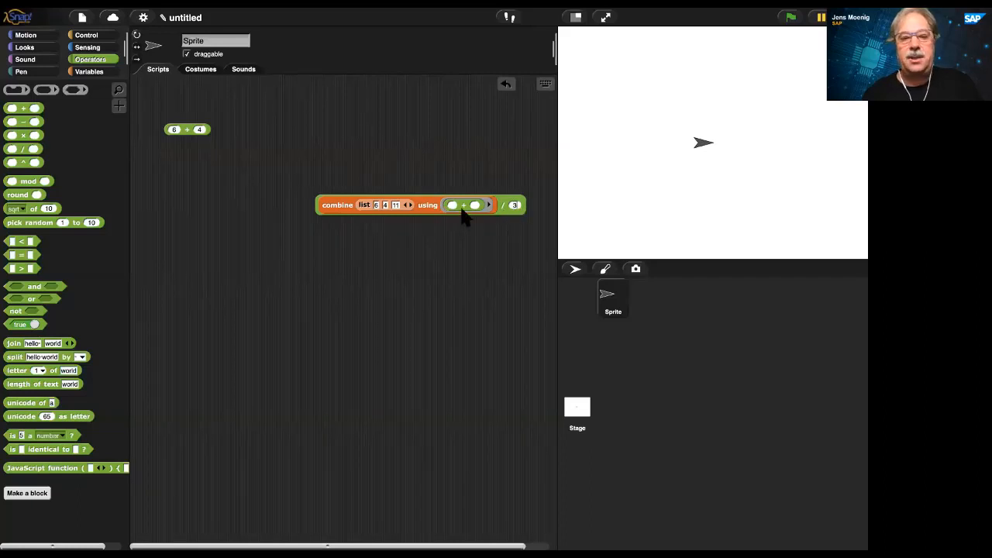
left_click_drag(418, 205, 275, 186)
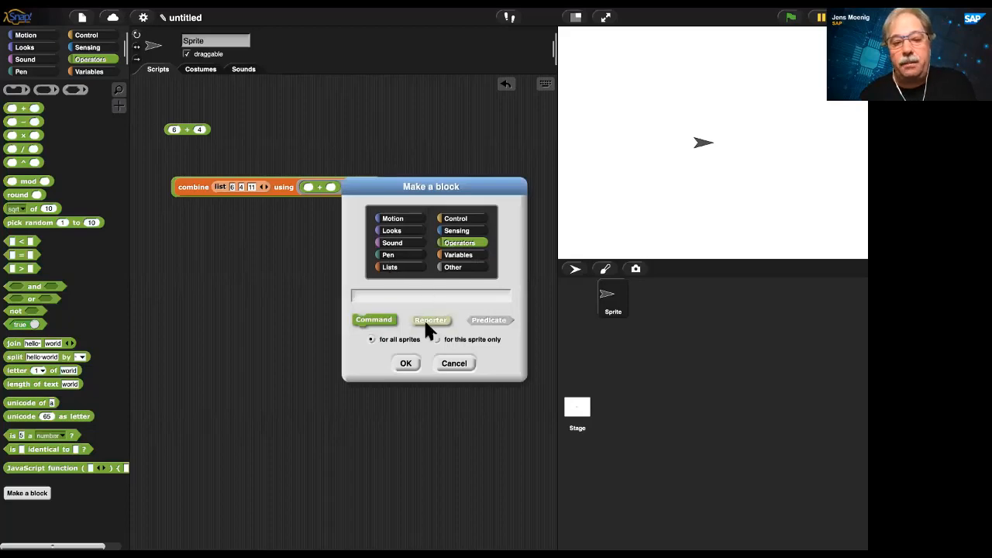
type("average")
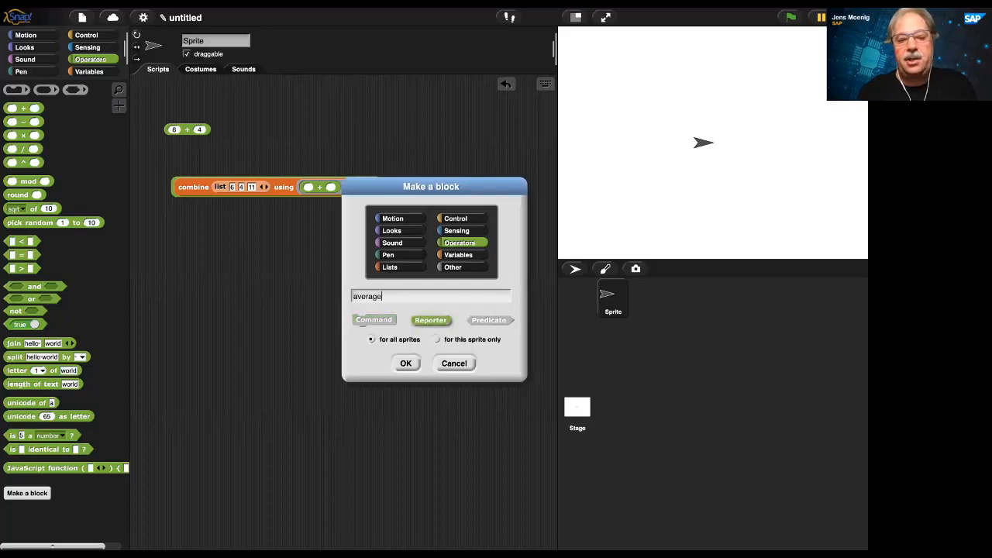
left_click(405, 363)
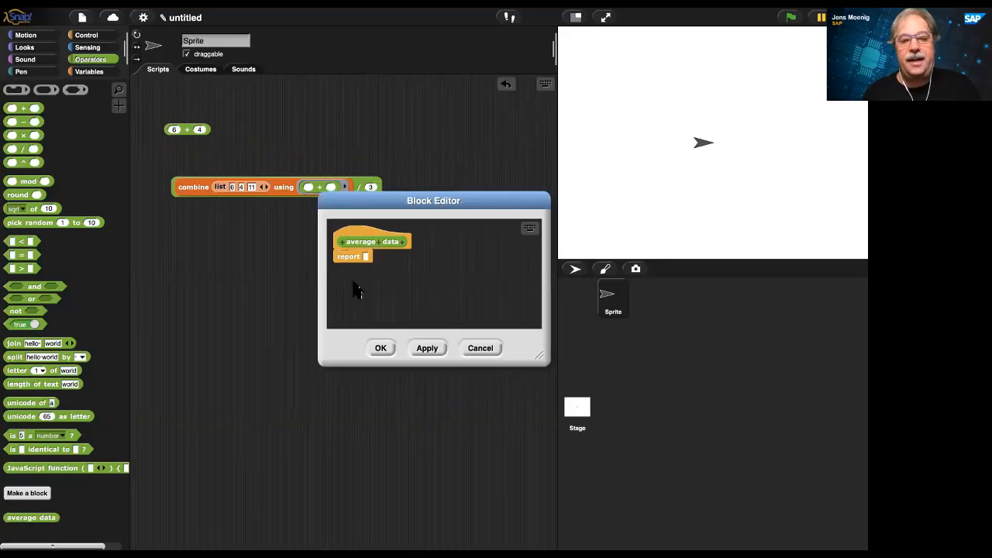
Make the data input a List and report combine divided by length of data
left_click(390, 240)
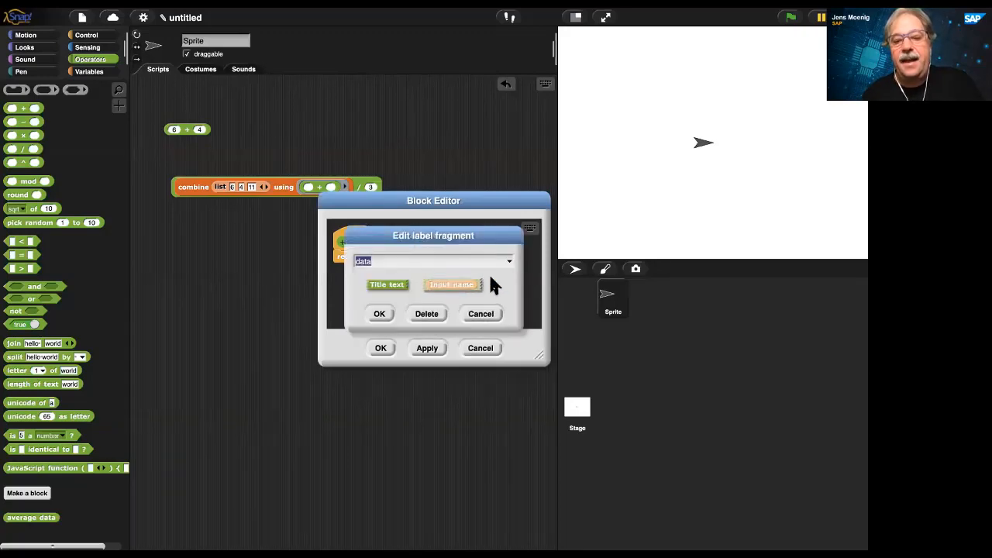
left_click(451, 285)
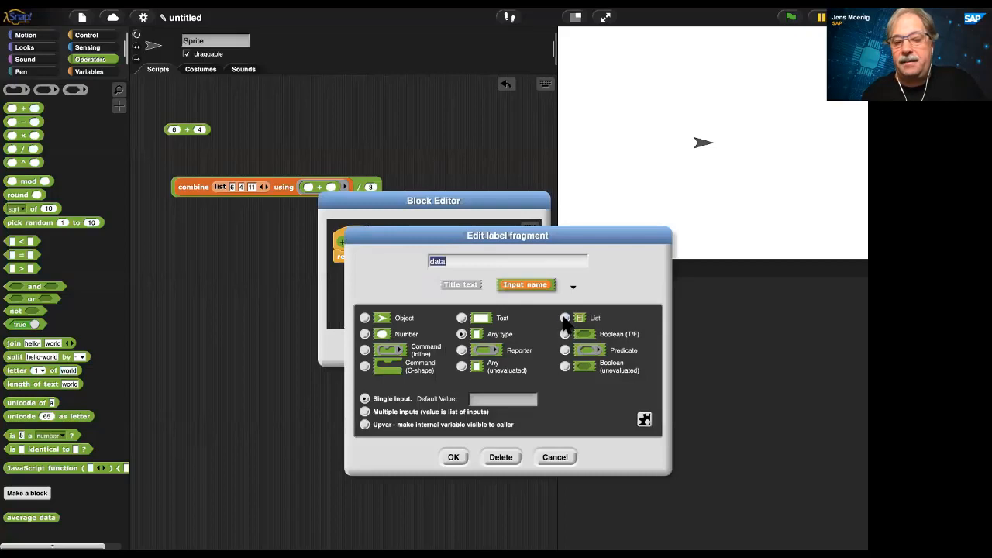
left_click(454, 456)
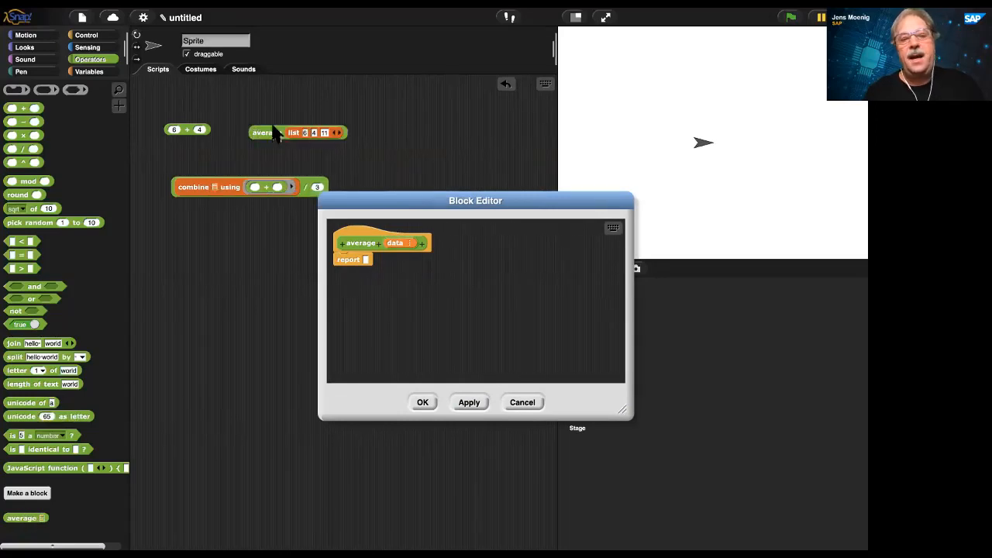
left_click_drag(475, 200, 338, 226)
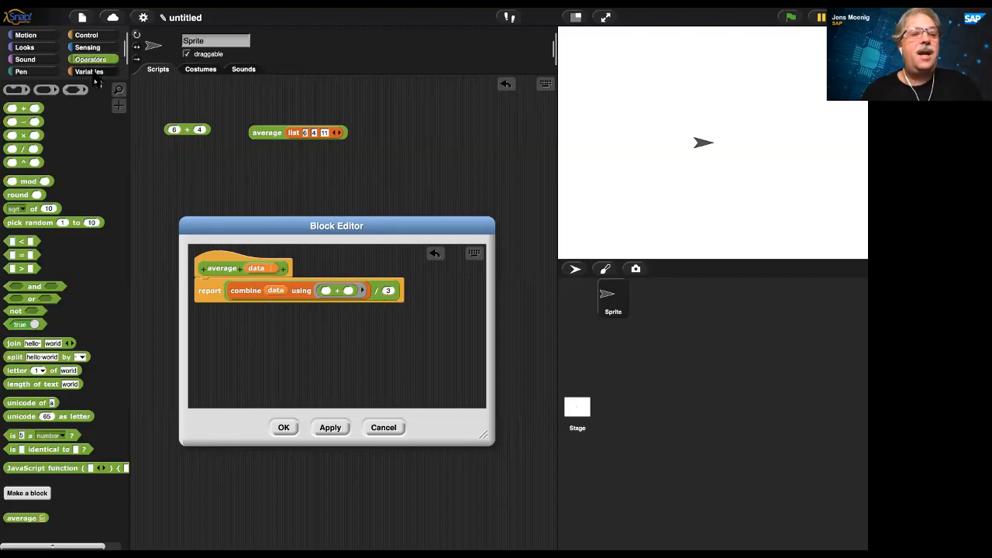
left_click(90, 70)
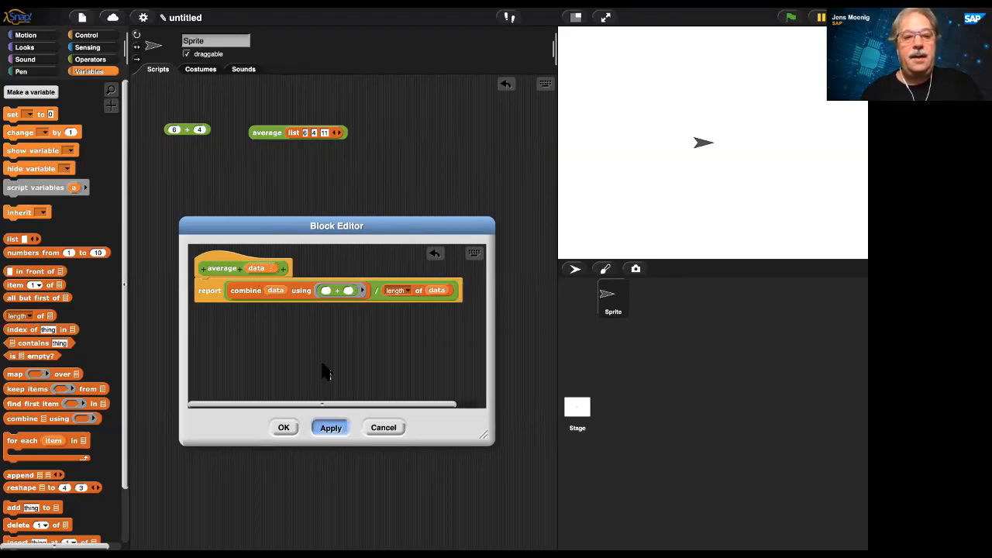
Apply the average reporter's definition from the Block Editor
left_click(267, 132)
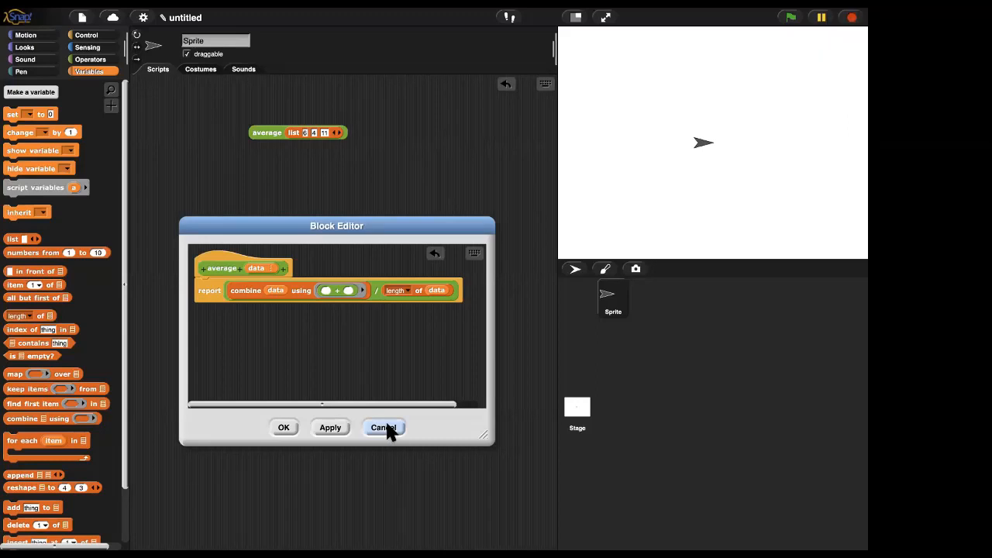
Close the Block Editor, create a 'layers' variable, and set layers to an empty list
left_click(383, 427)
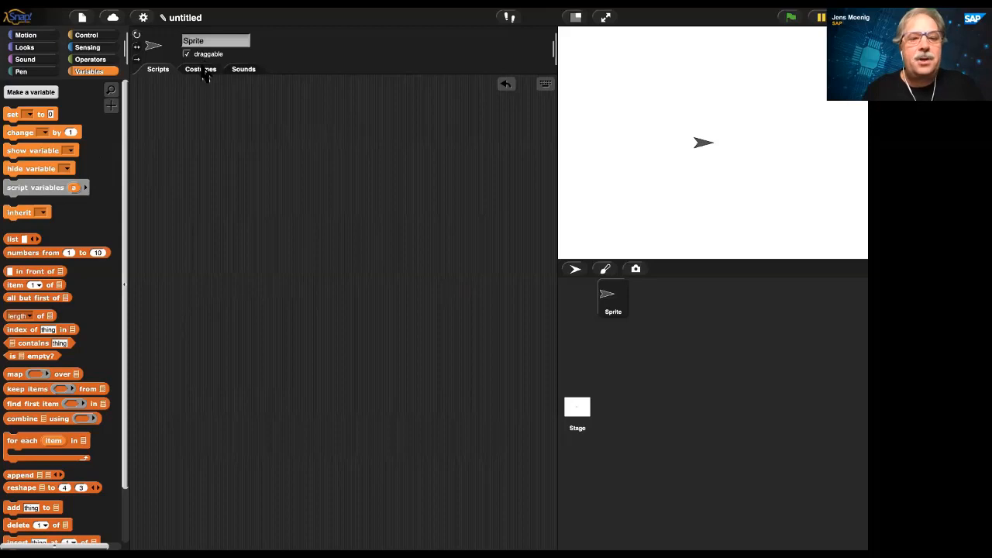
left_click(200, 68)
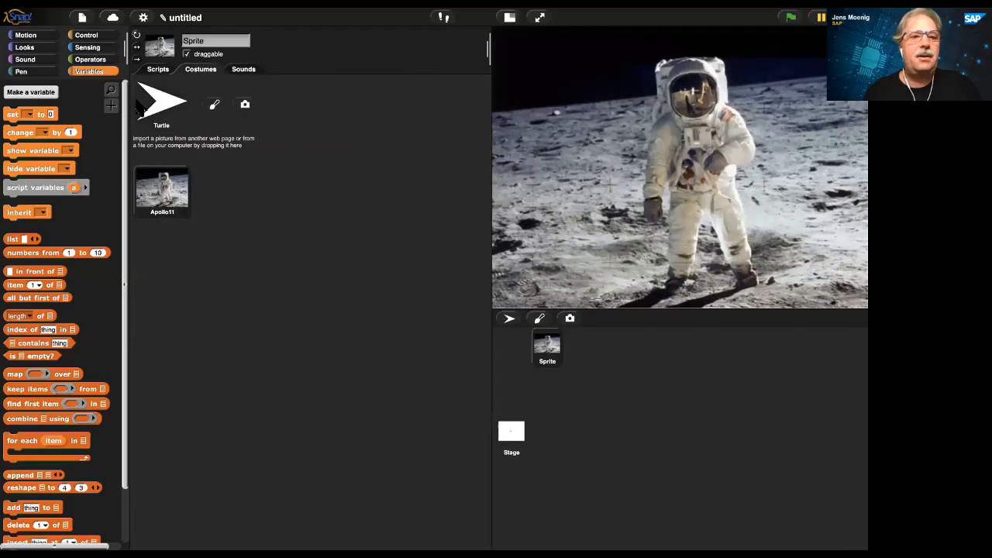
left_click(36, 92)
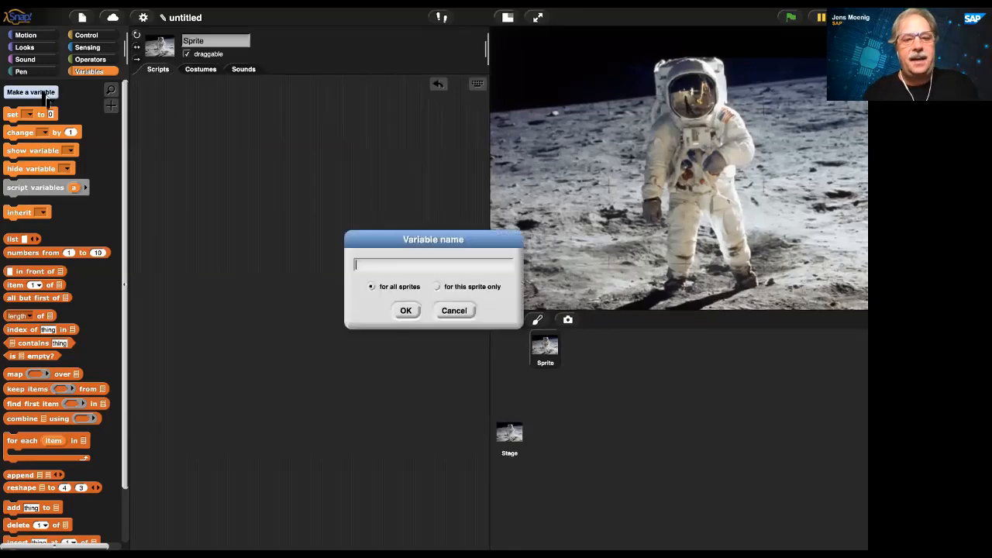
type("layers")
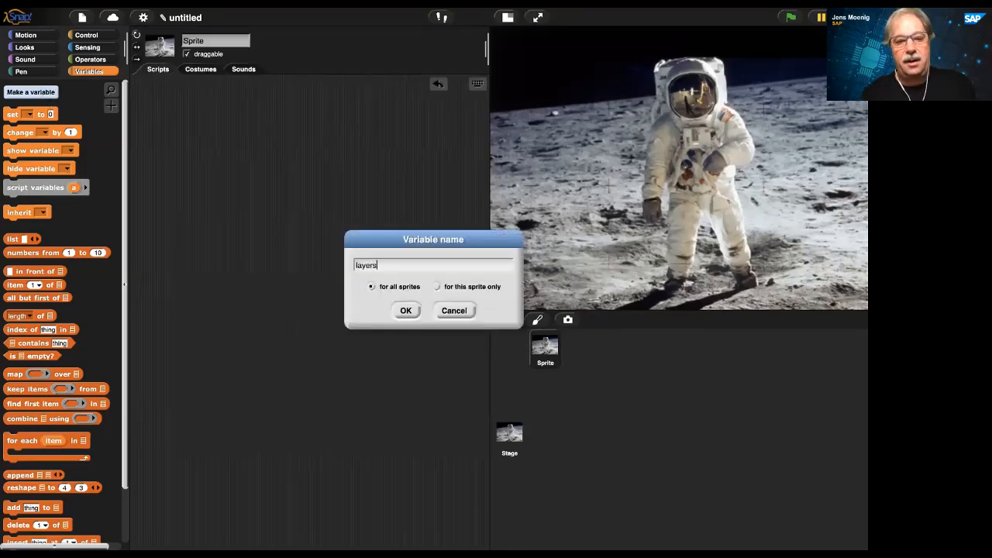
left_click(405, 310)
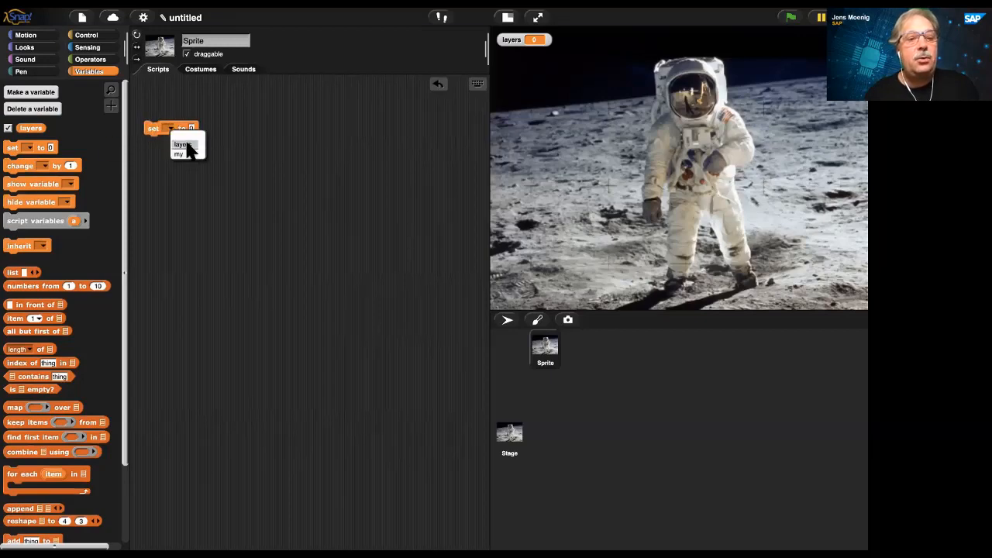
left_click(179, 143)
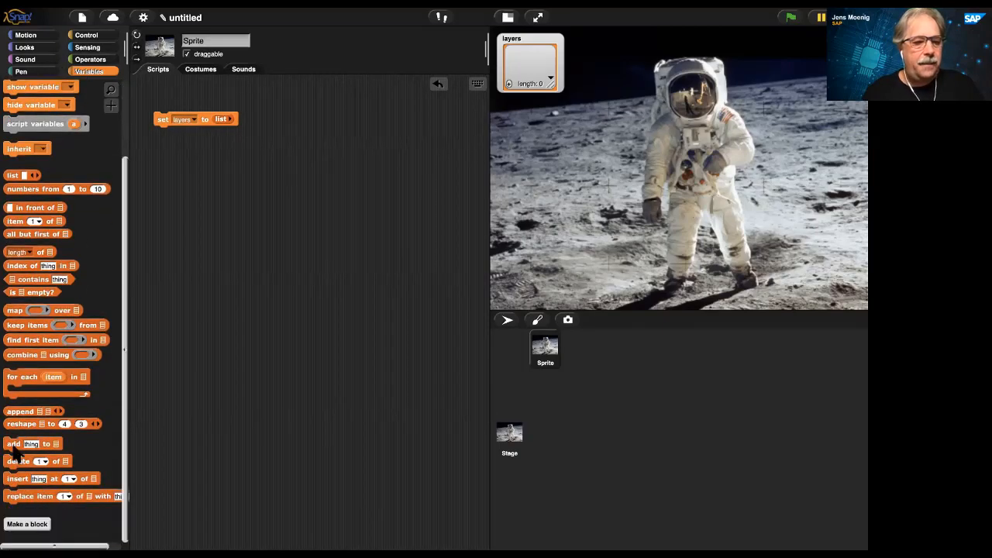
Add an 'add my costume to layers' block to the script
left_click_drag(23, 443, 186, 153)
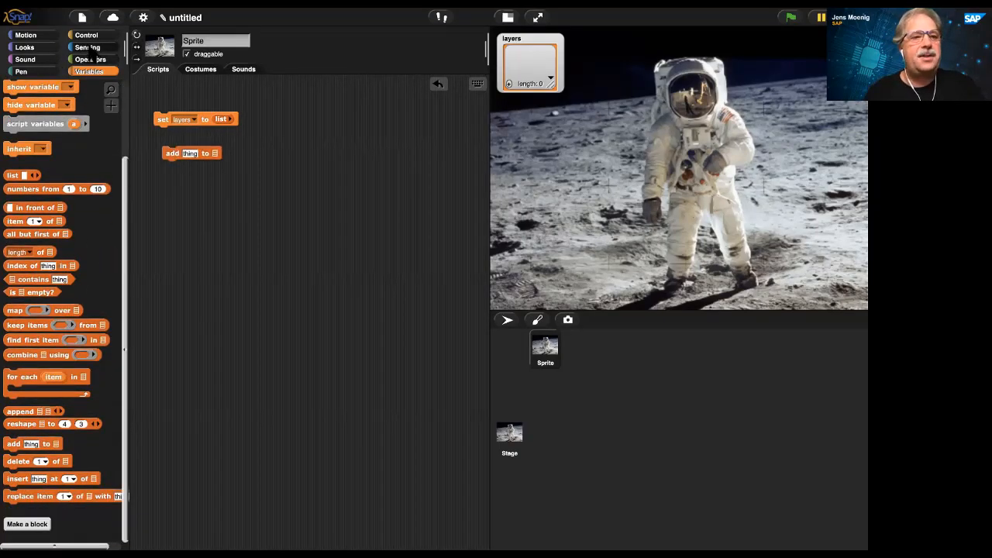
left_click(86, 47)
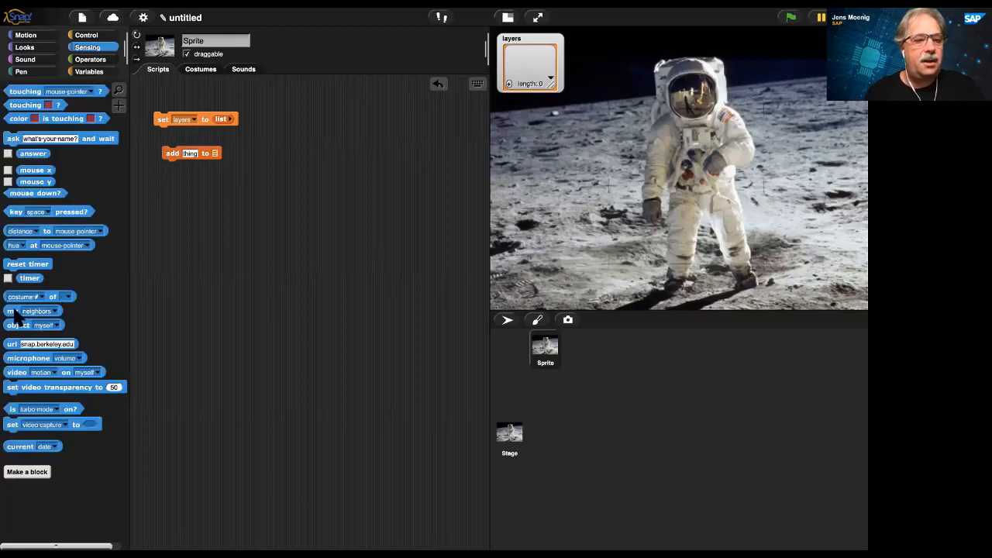
left_click(245, 155)
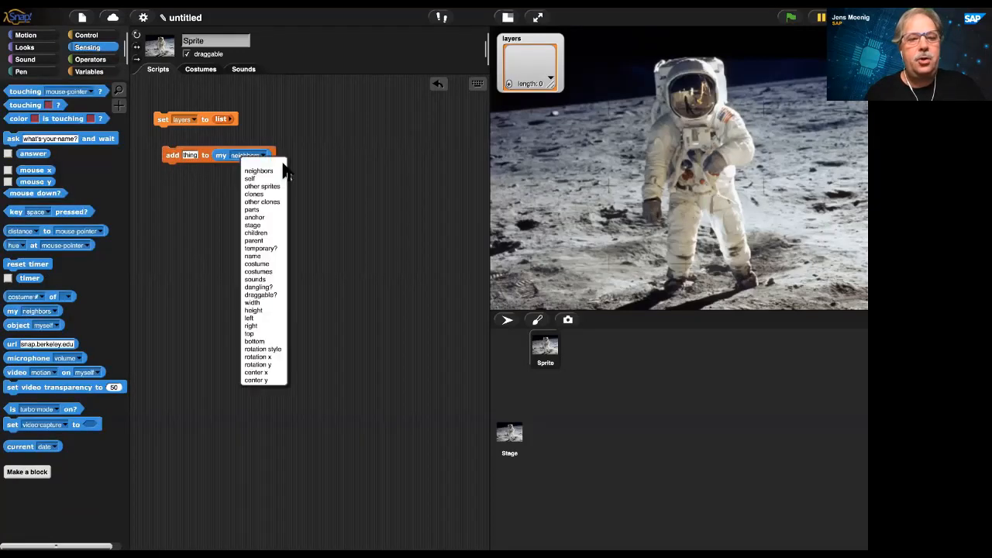
left_click(256, 263)
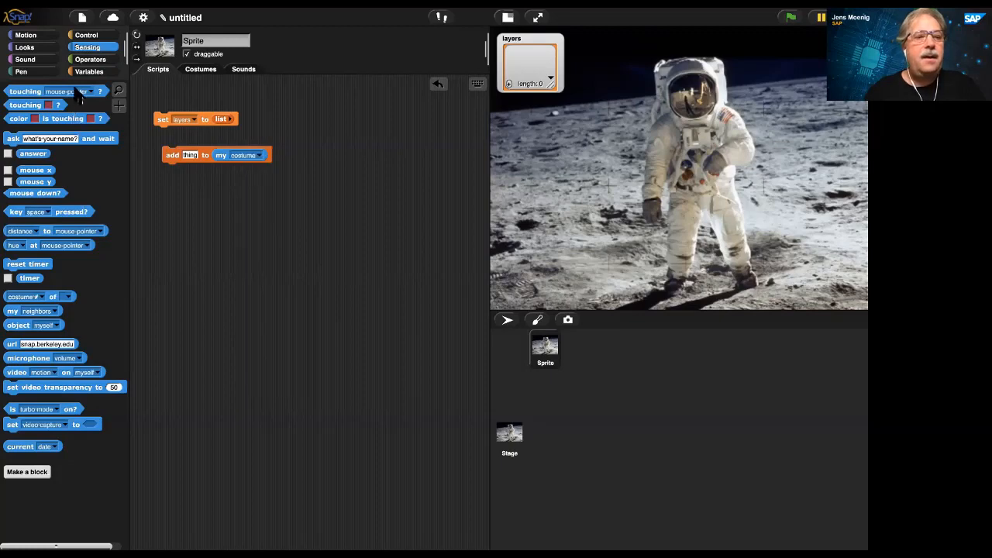
left_click(90, 70)
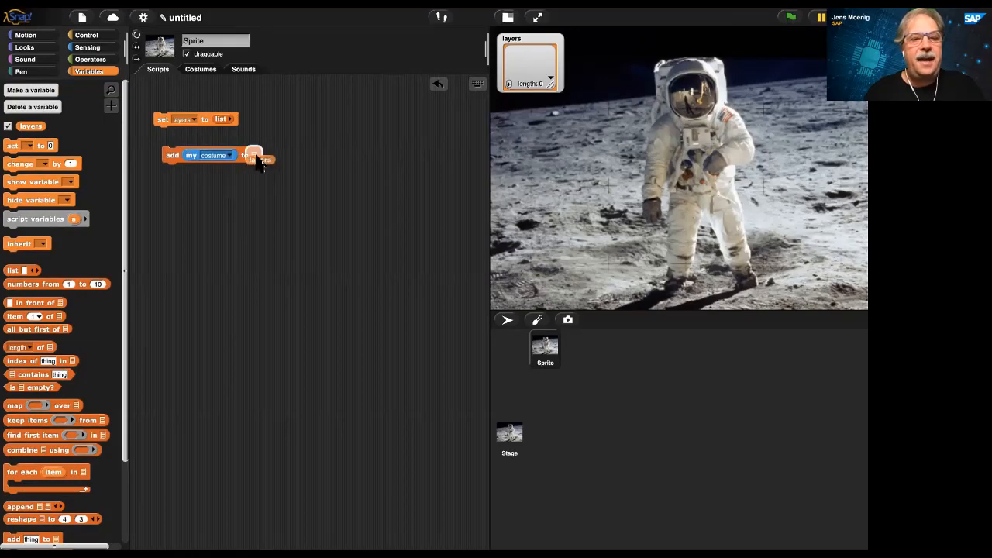
Append set size 200%, go to a random position, and stamp
left_click(26, 48)
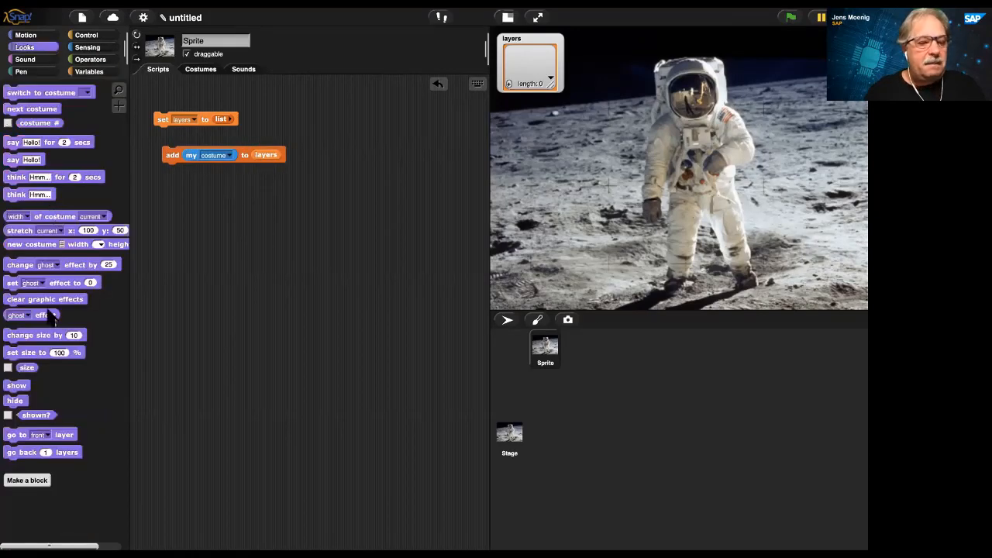
left_click_drag(39, 352, 194, 180)
type("20")
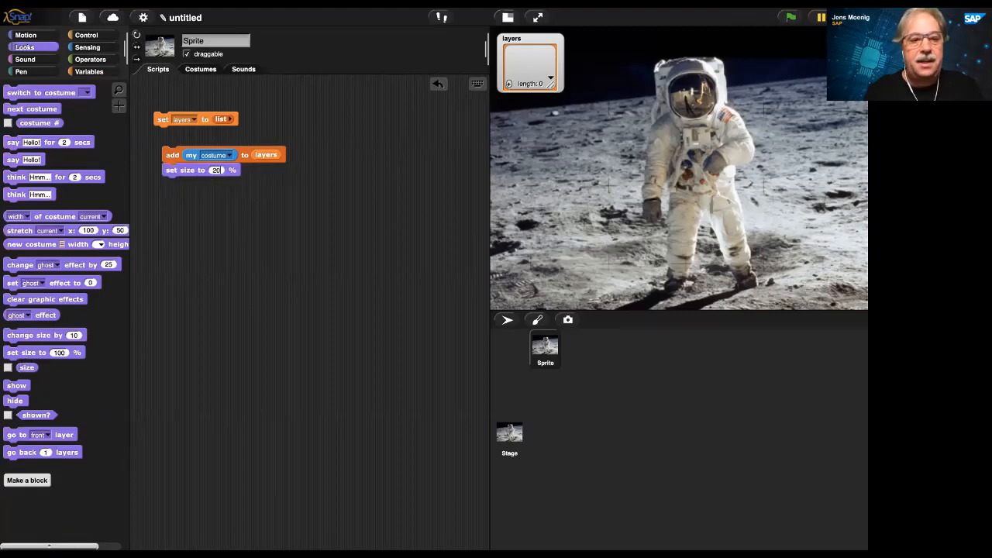
left_click(25, 34)
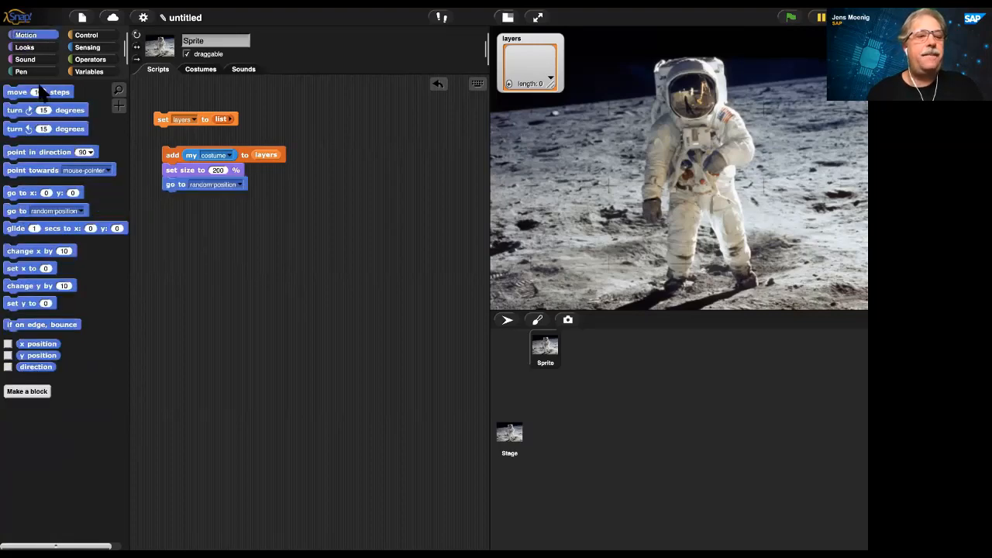
left_click(20, 71)
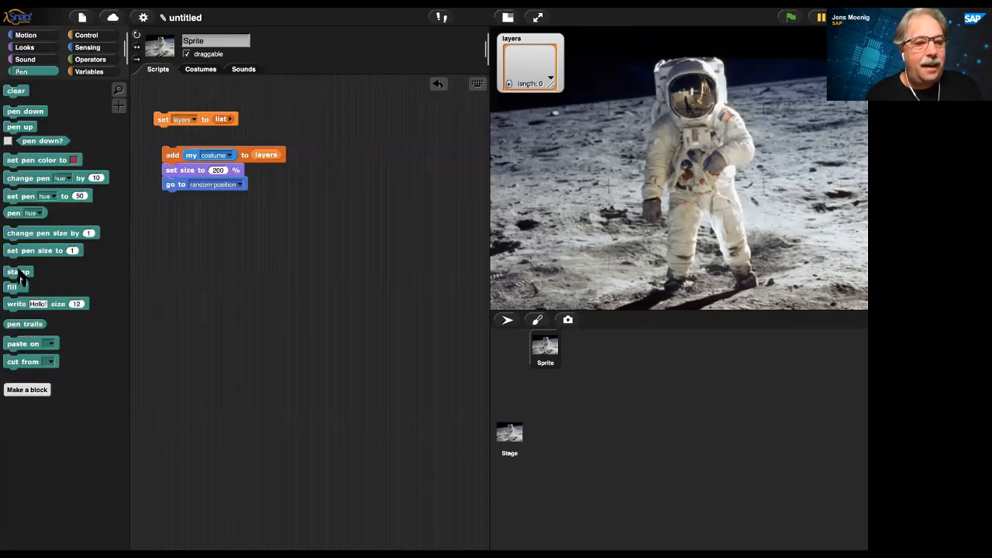
left_click_drag(18, 271, 176, 195)
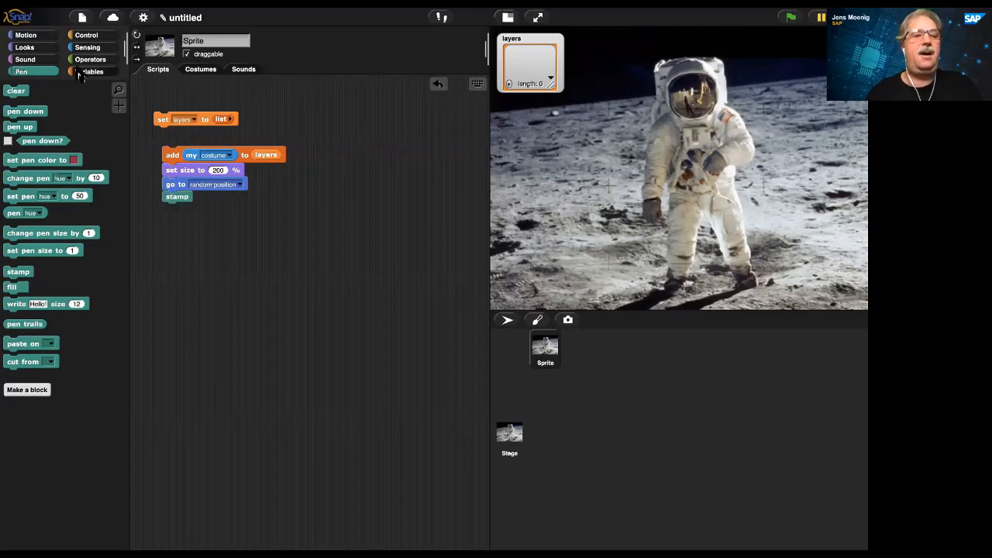
Append go to x:0 y:0, set size 100%, switch to pen trails, and clear
left_click(26, 35)
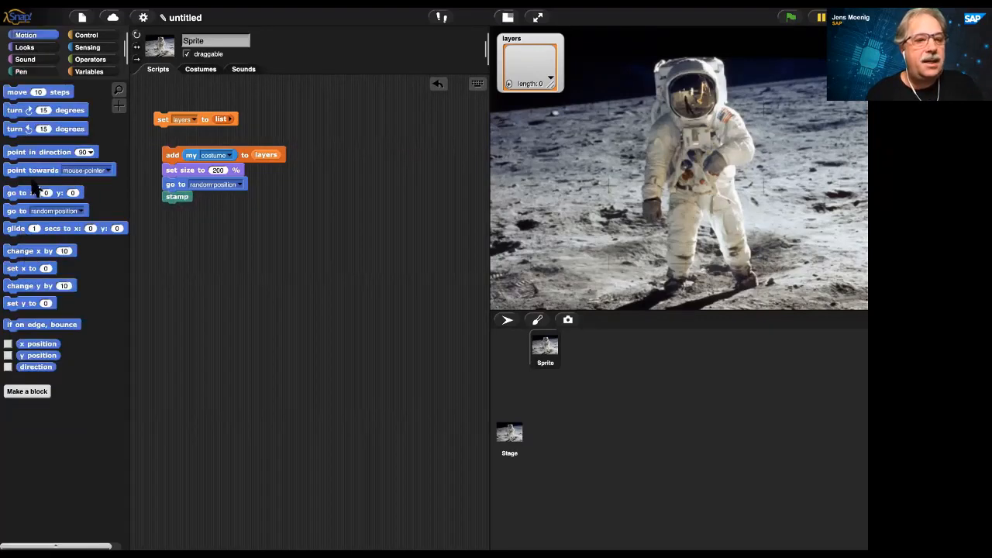
left_click_drag(23, 192, 166, 221)
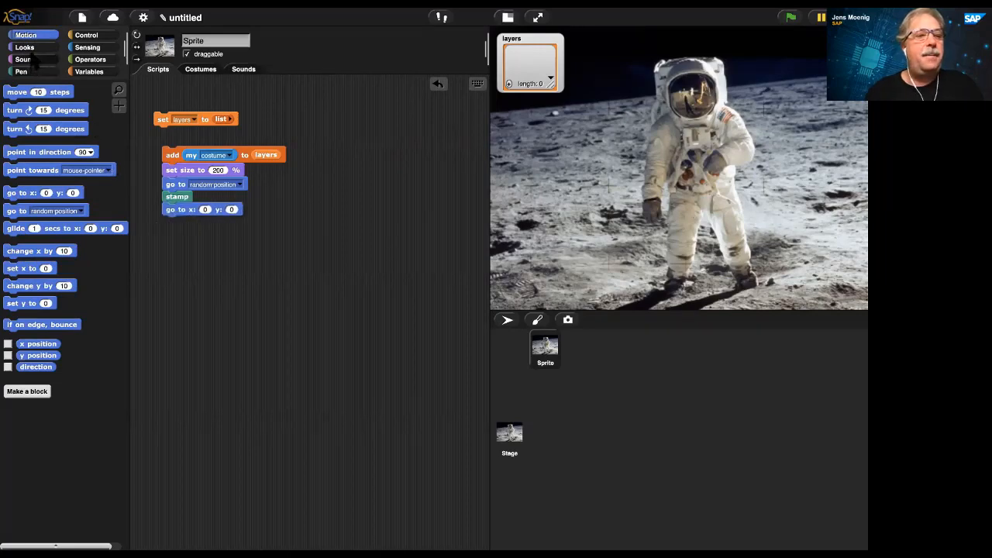
left_click(23, 47)
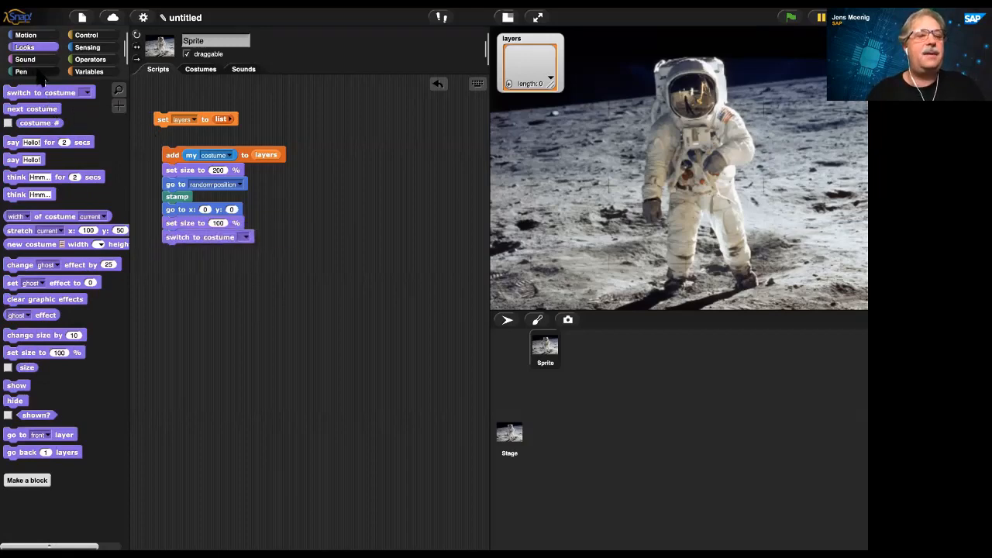
left_click(20, 72)
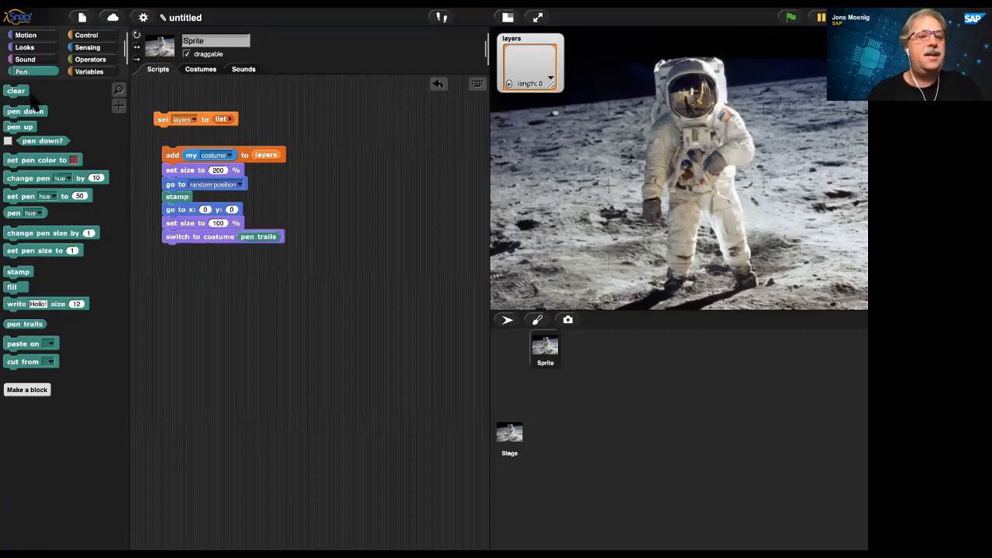
left_click_drag(15, 91, 175, 248)
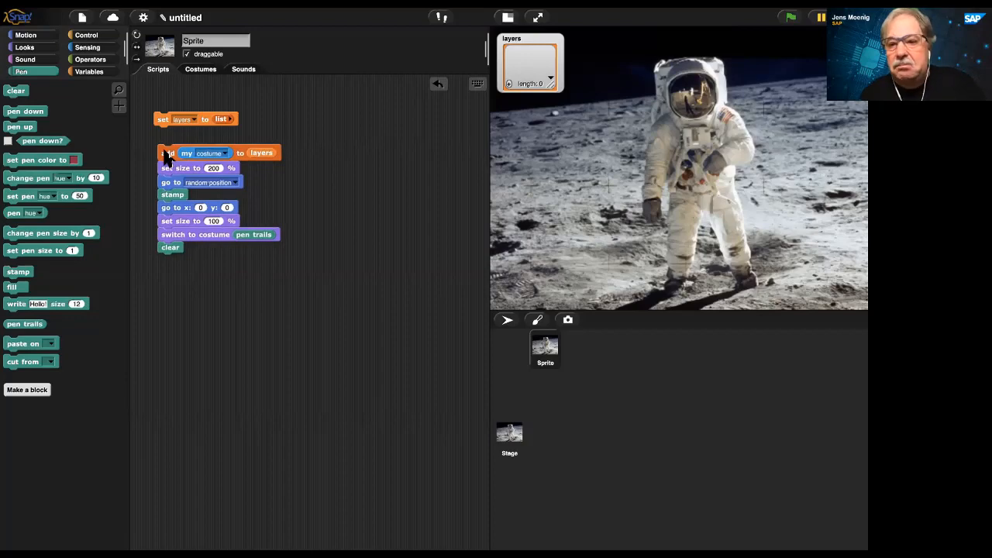
Run the script and wrap its steps in a repeat 8 loop
left_click(168, 152)
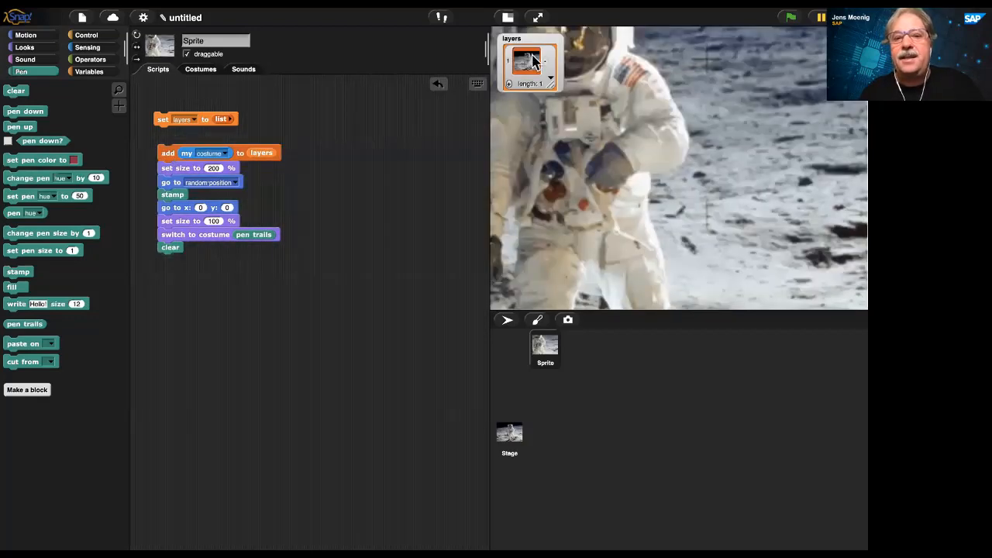
left_click_drag(551, 82, 571, 159)
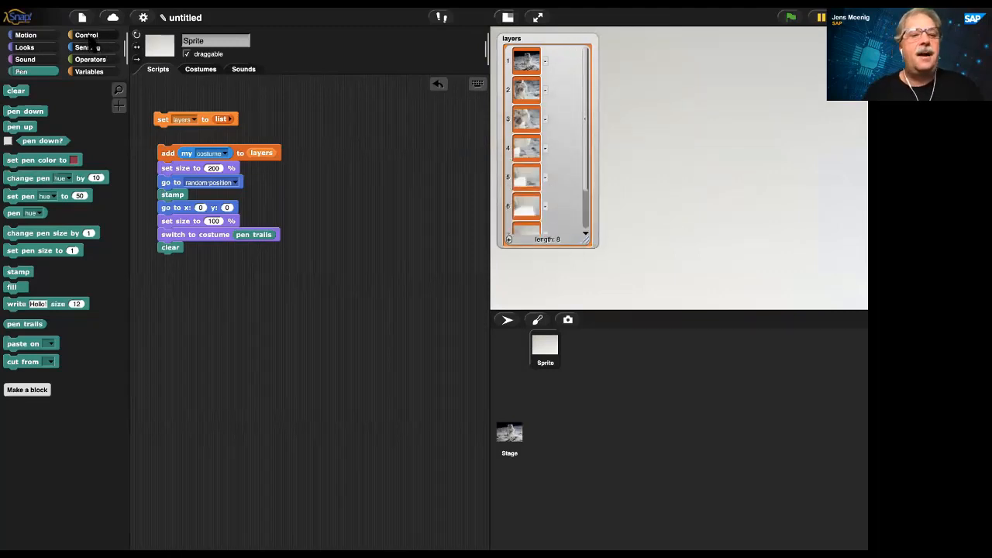
left_click(87, 34)
type("8")
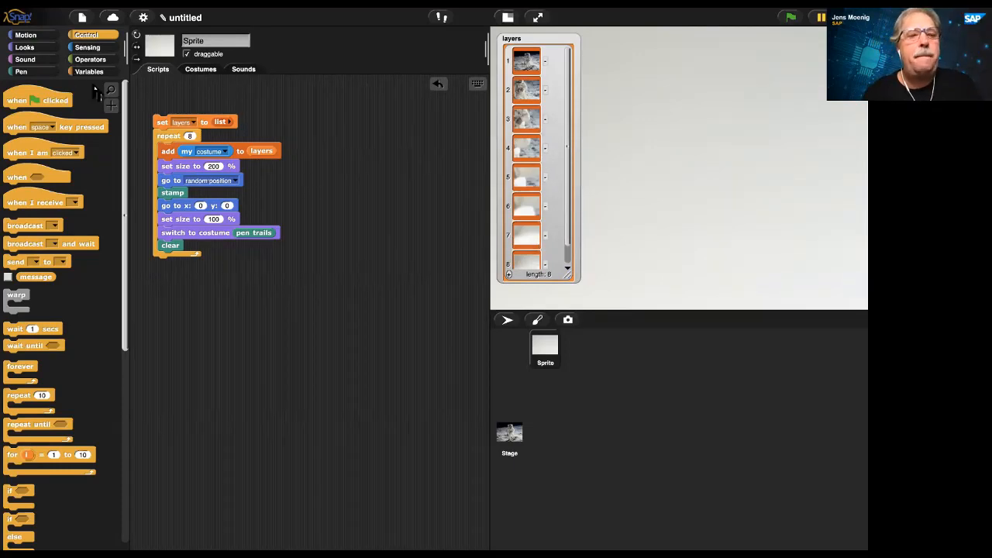
Show the contents of layers and report the costume's RGBA pixel values
left_click(89, 72)
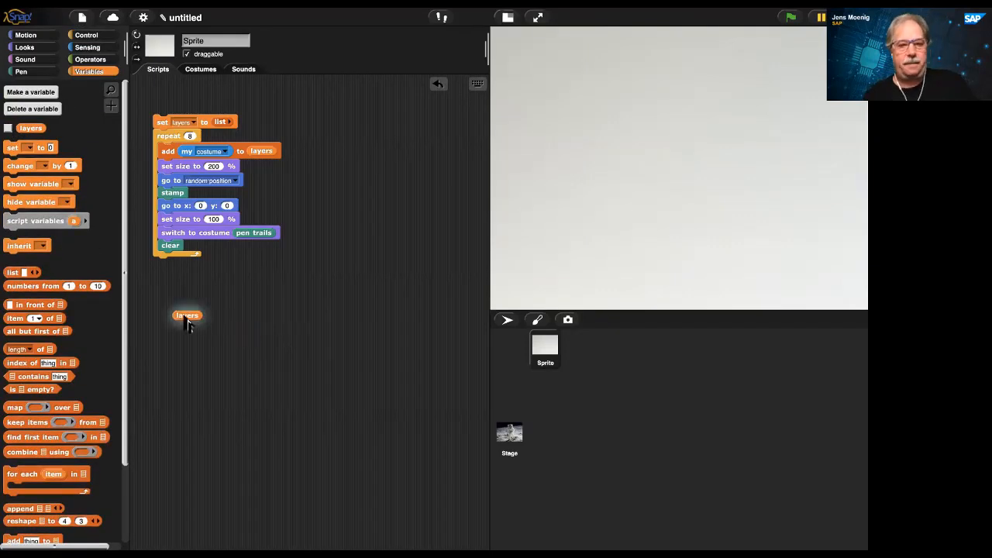
left_click(187, 315)
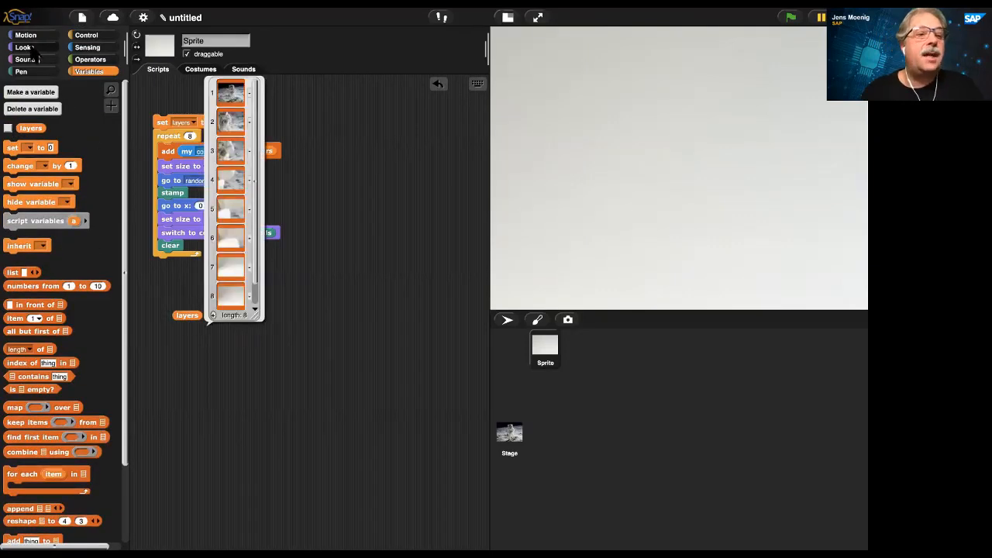
left_click(28, 49)
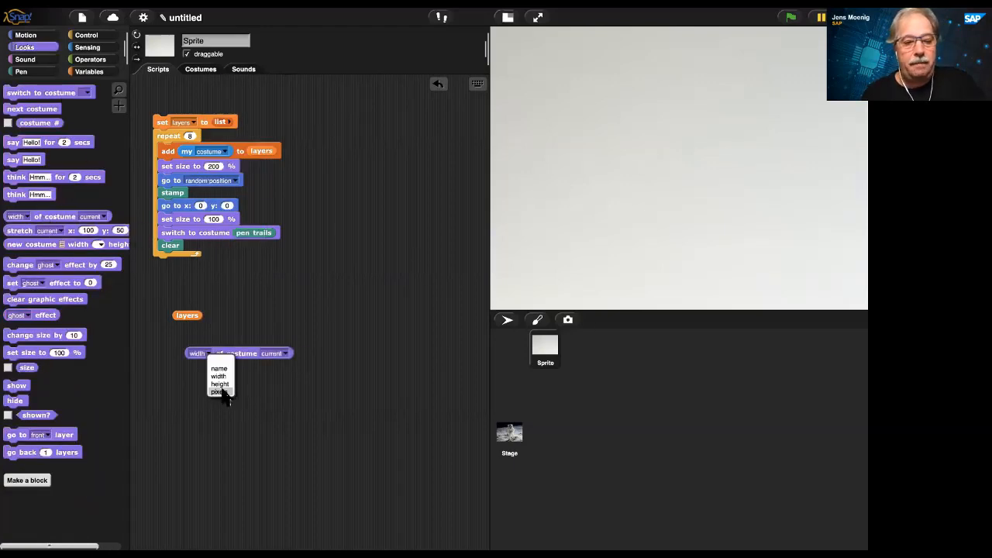
left_click(218, 392)
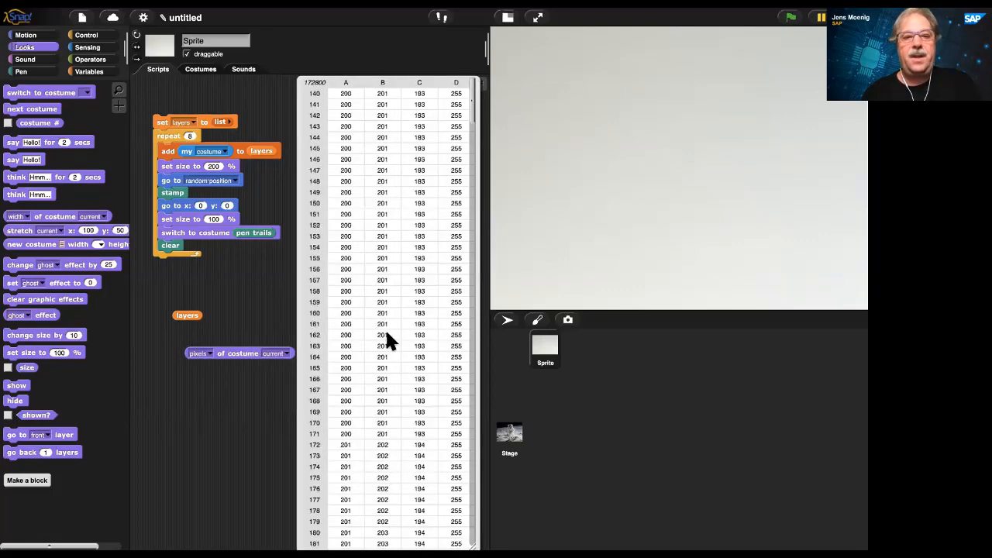
scroll("down", 3)
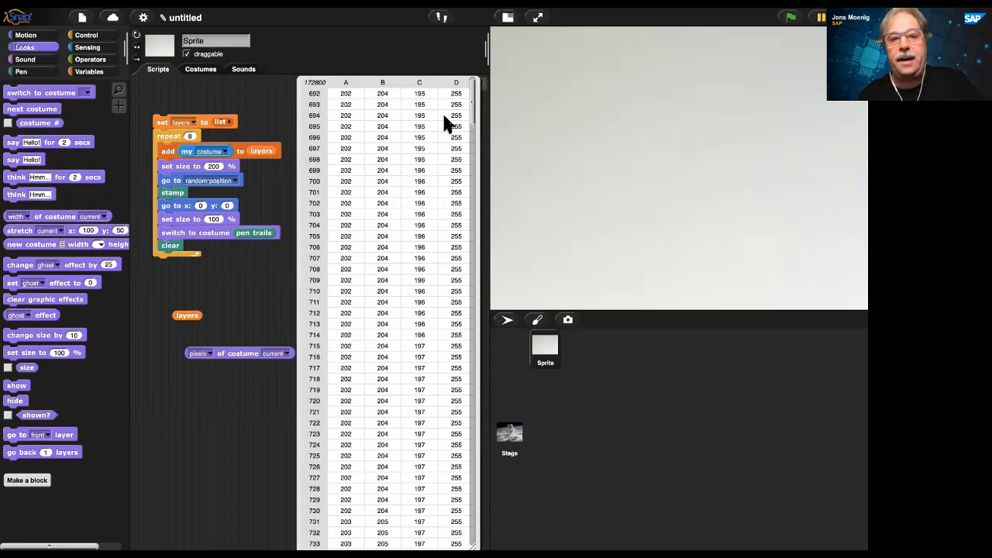
mouse_move(425, 126)
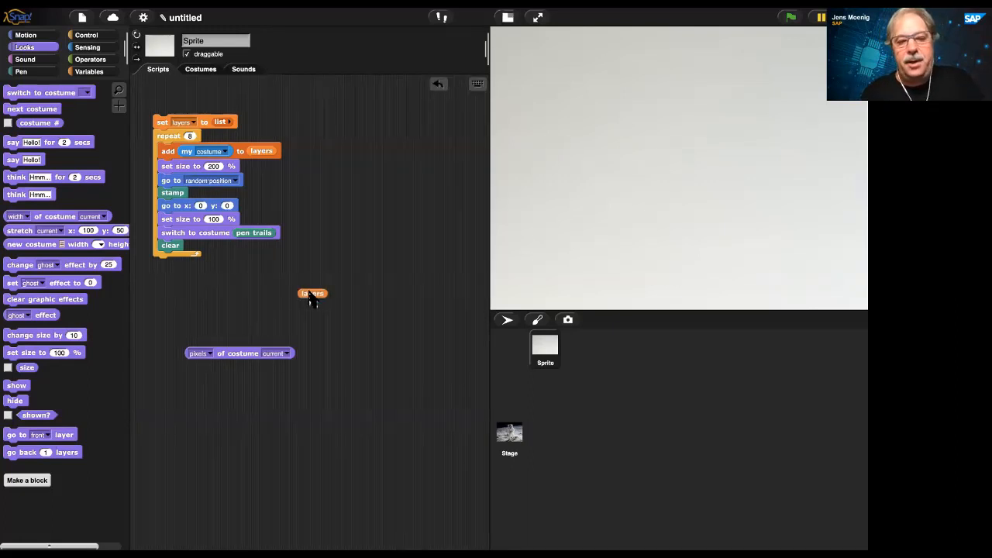
Feed the layers list into 'pixels of costume' and wrap it in the average reporter
left_click_drag(313, 293, 285, 343)
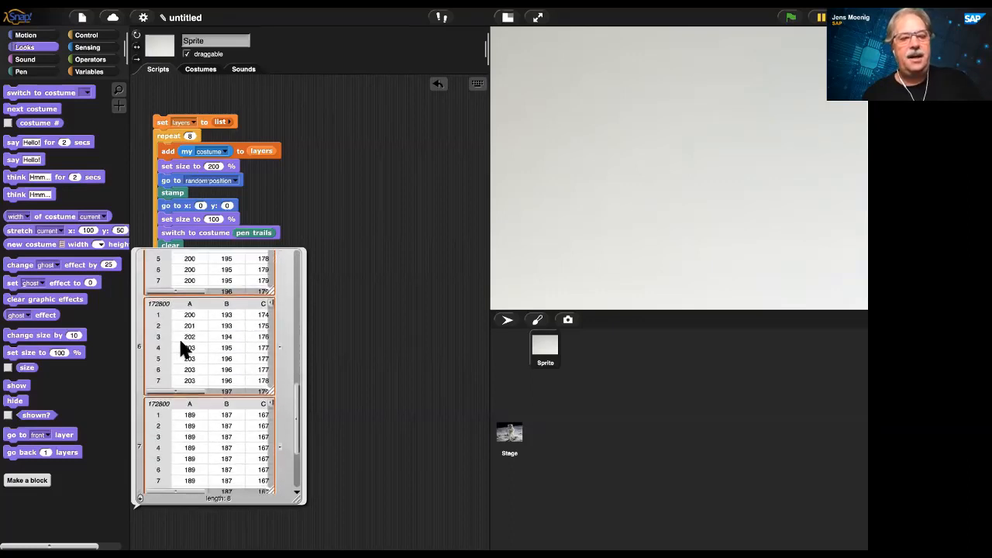
mouse_move(224, 332)
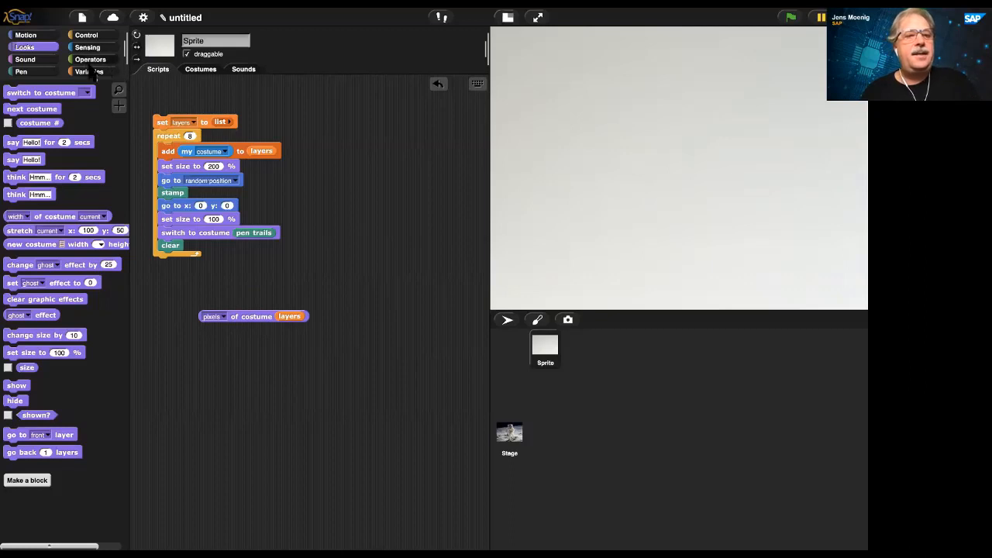
left_click(90, 59)
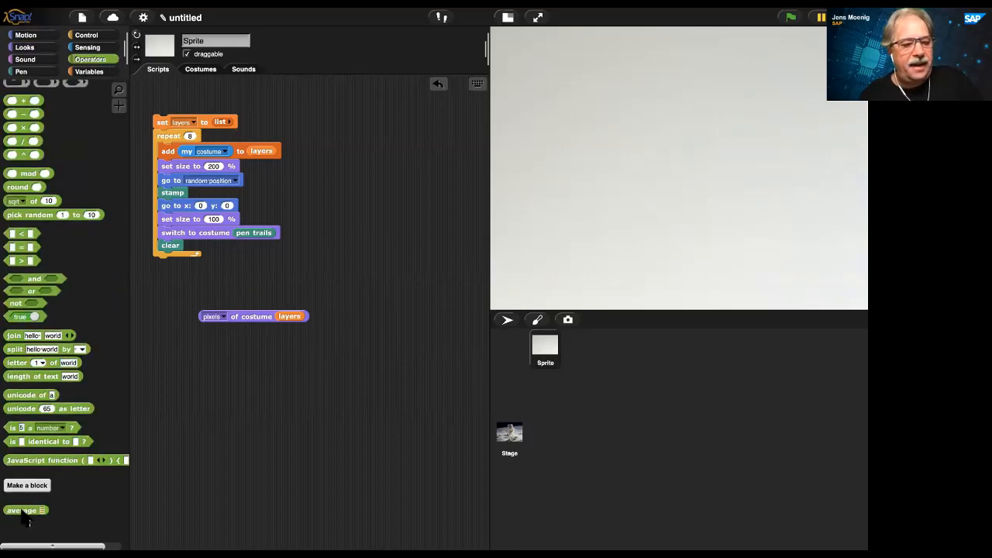
right_click(217, 365)
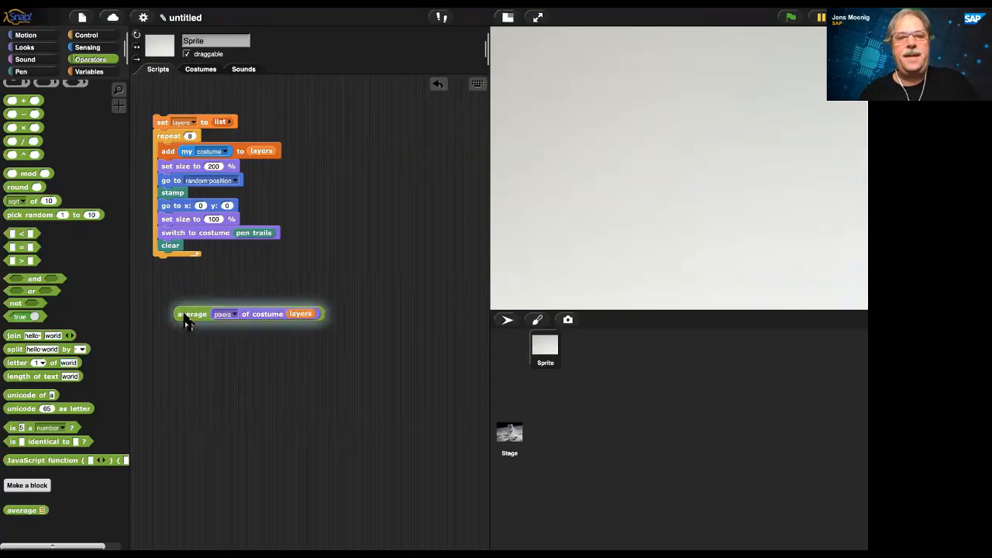
View the averaged pixel table, then make the sprite wear the averaged layers costume
left_click(192, 314)
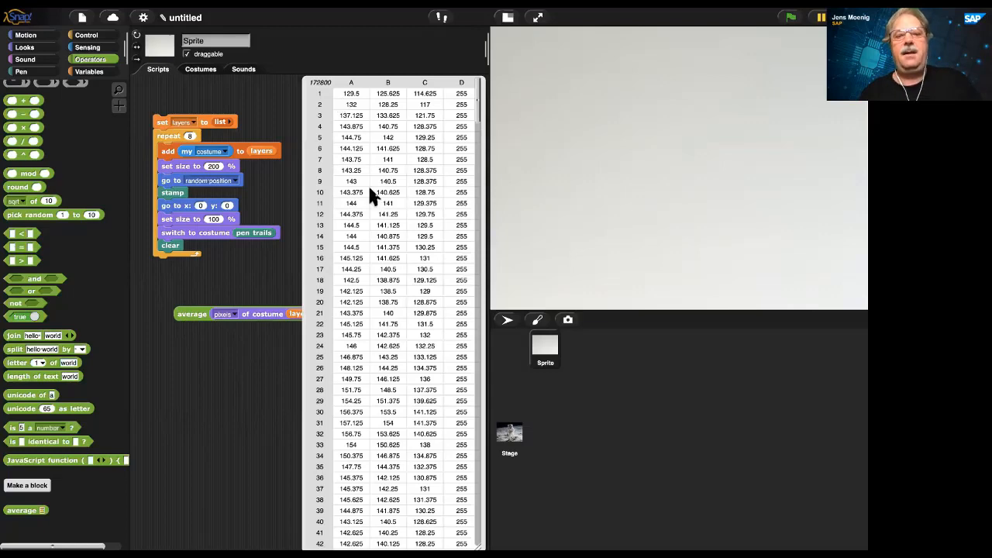
scroll("down", 3)
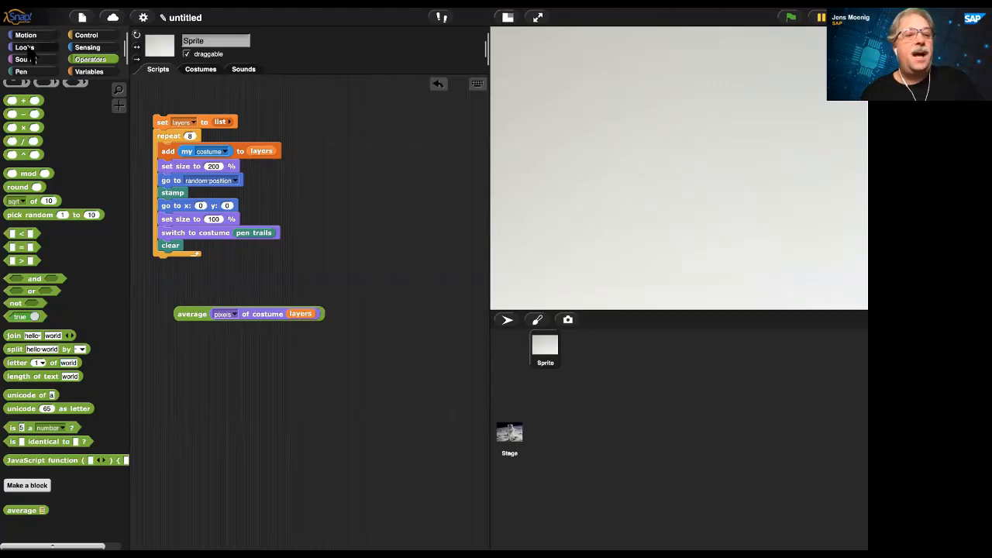
left_click(25, 49)
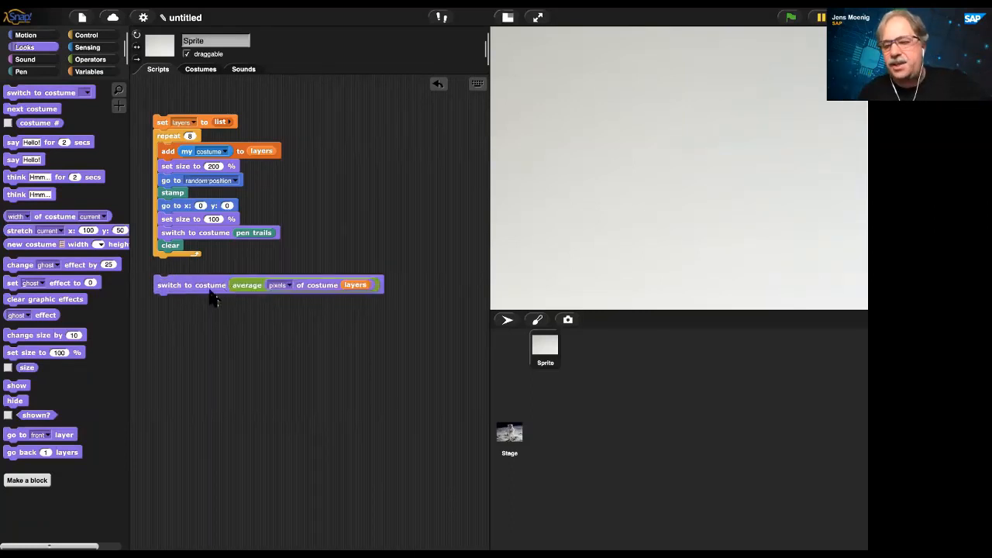
mouse_move(209, 296)
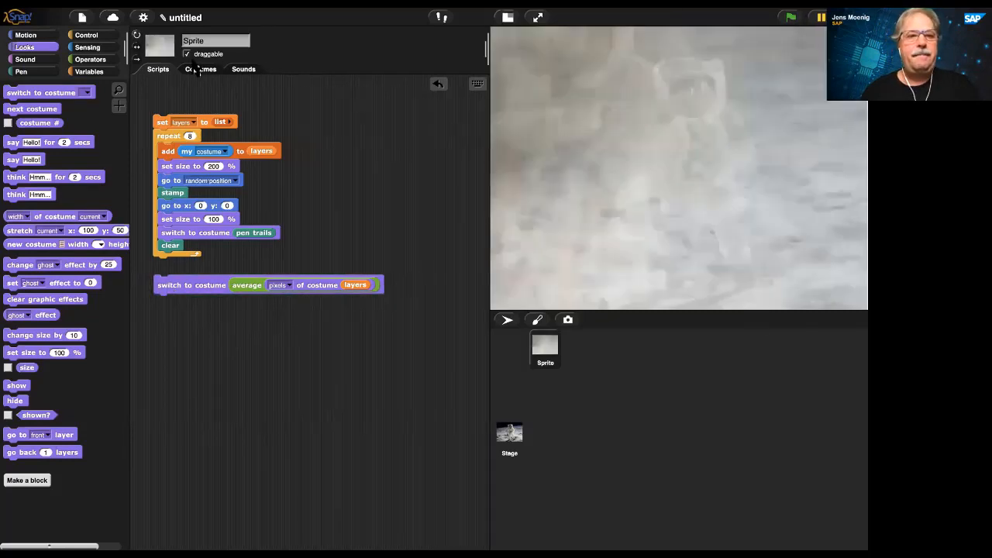
left_click(200, 69)
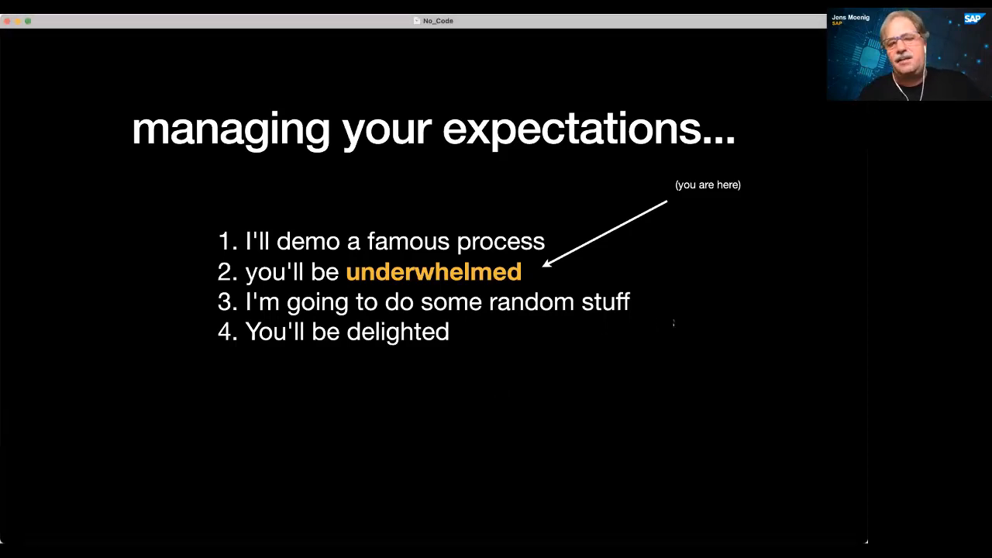
mouse_move(610, 346)
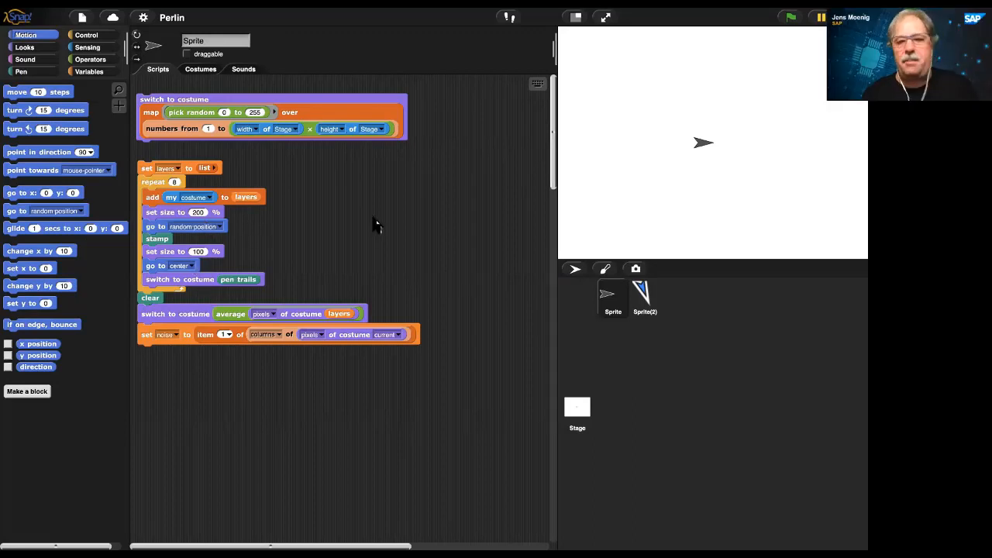
mouse_move(484, 80)
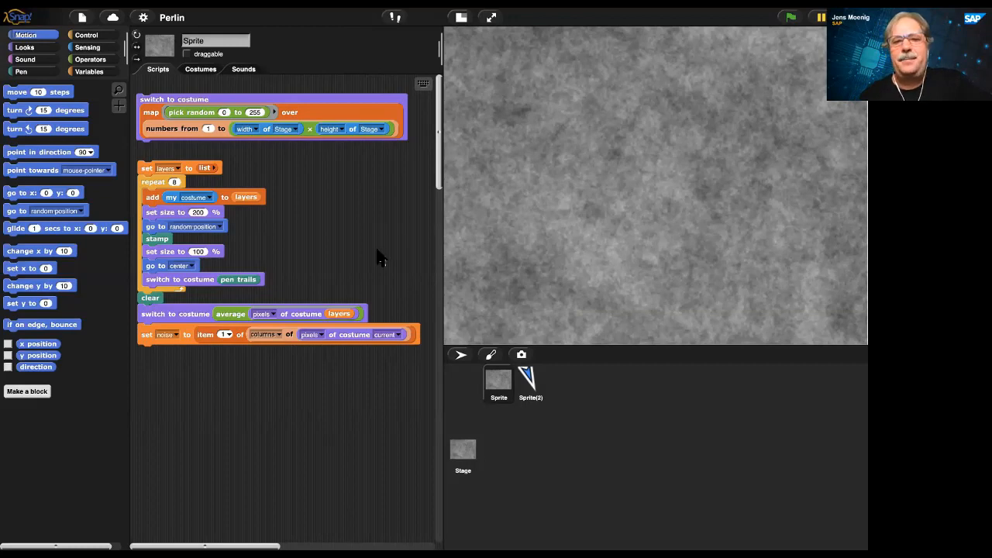
Scroll down through the Perlin project's noise scripts
scroll("down", 3)
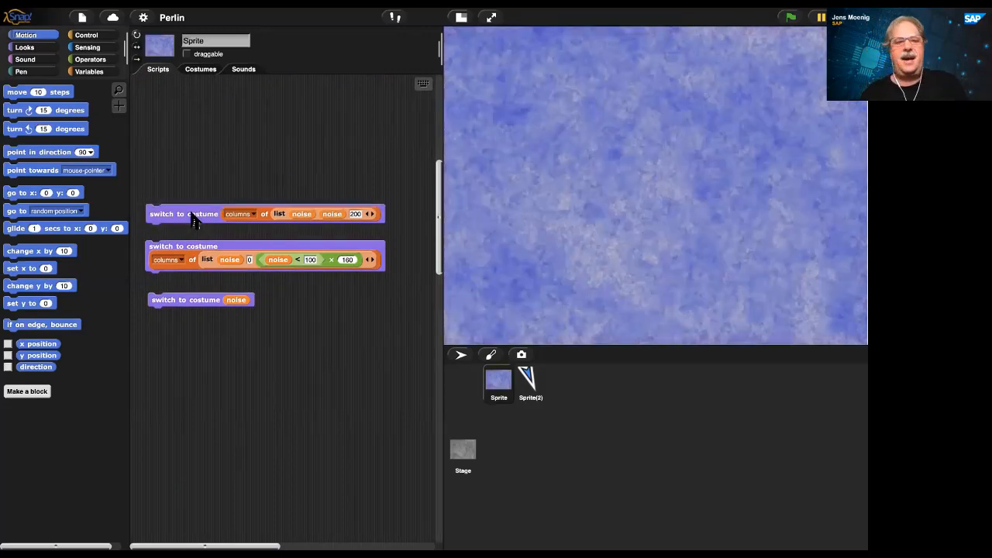
mouse_move(182, 256)
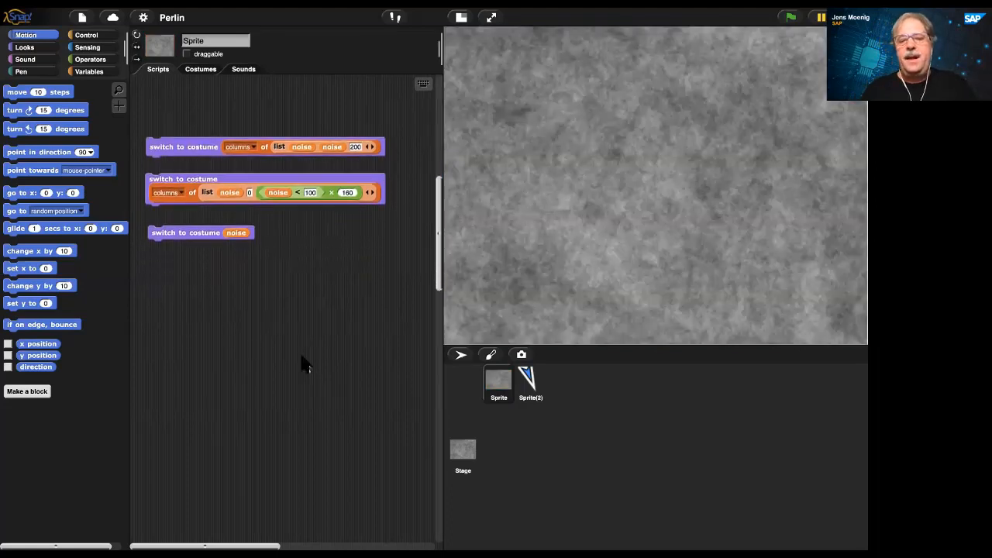
Scroll to the set noise script and run it averaging layers 6 to 8
scroll("down", 3)
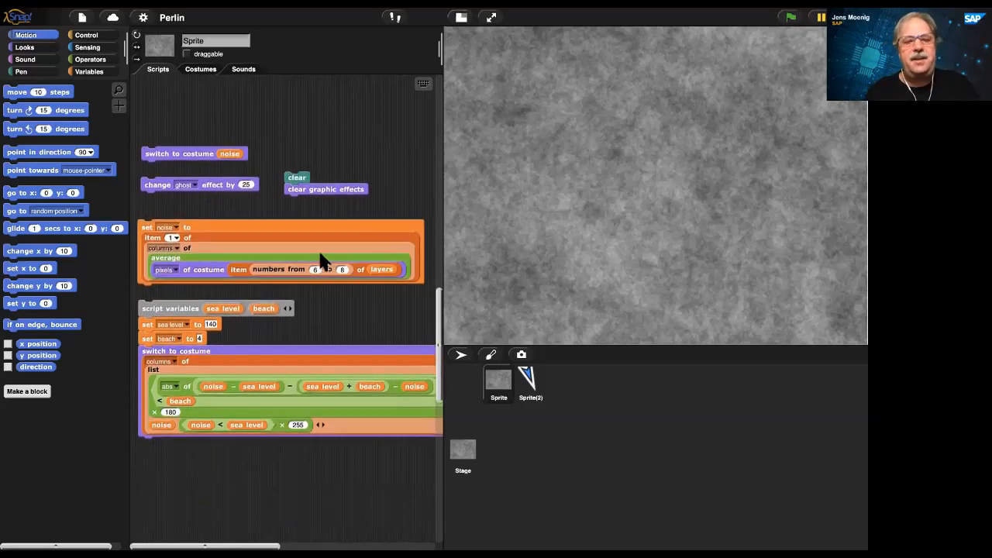
mouse_move(309, 232)
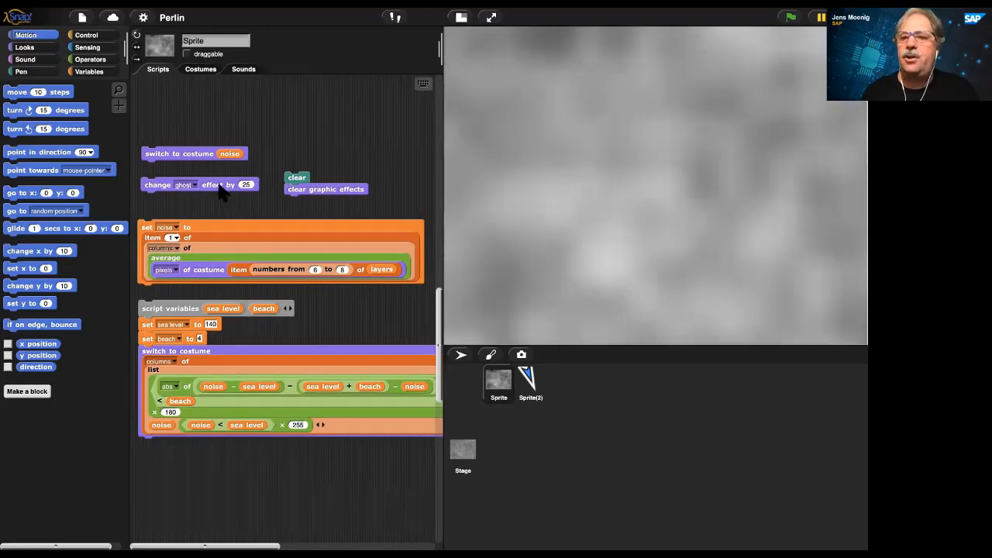
mouse_move(529, 238)
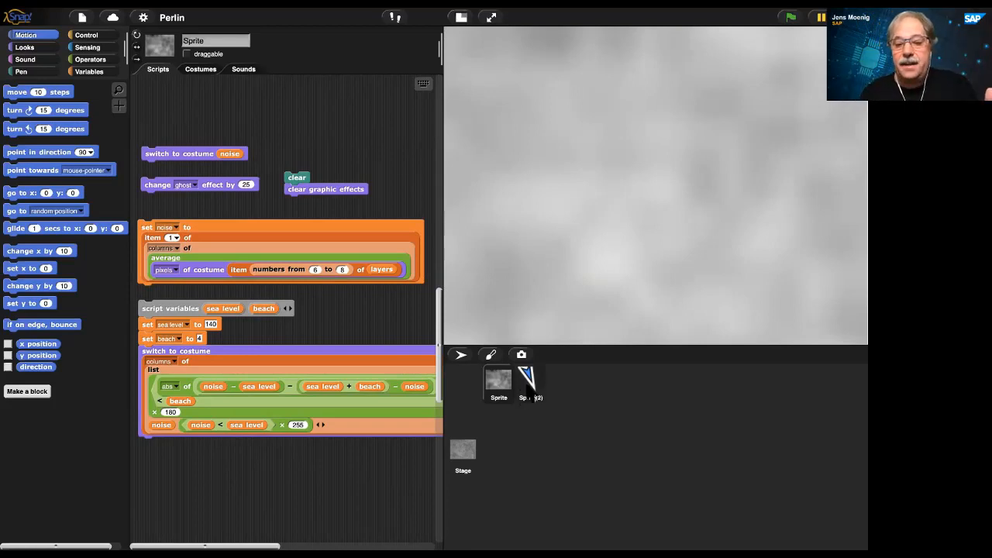
left_click(530, 382)
type("5")
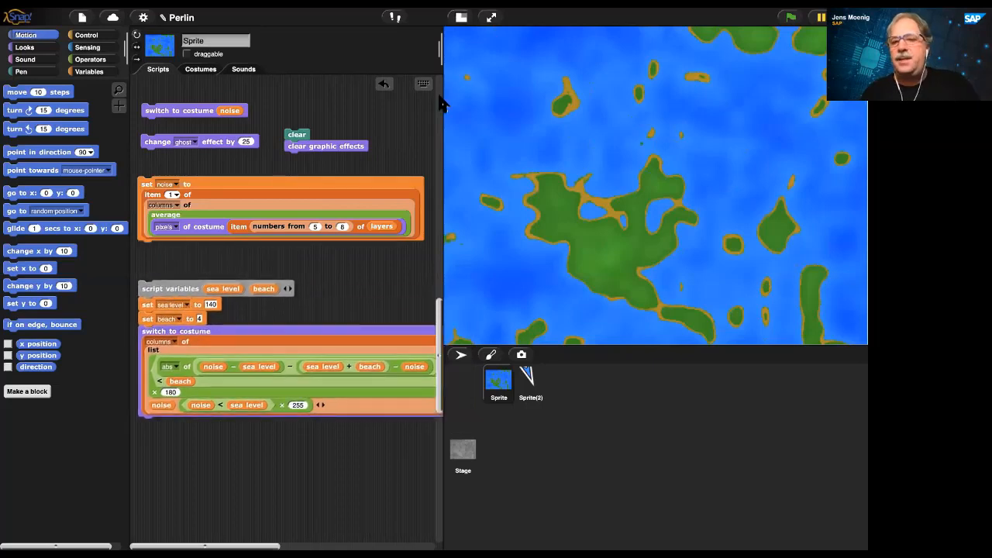
mouse_move(263, 325)
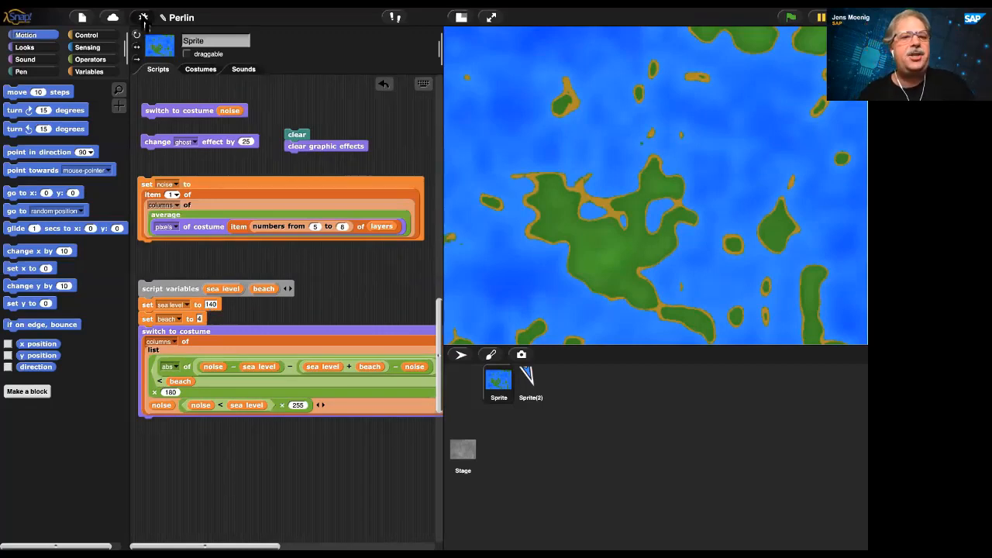
Rerun the island map with sea level 156 and scroll through the scripts
left_click(137, 17)
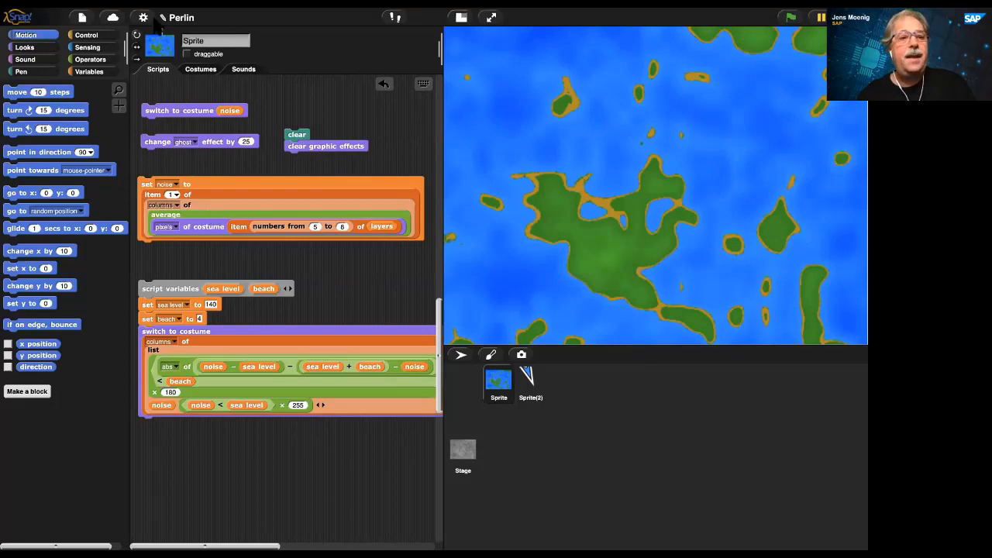
mouse_move(282, 207)
type("156")
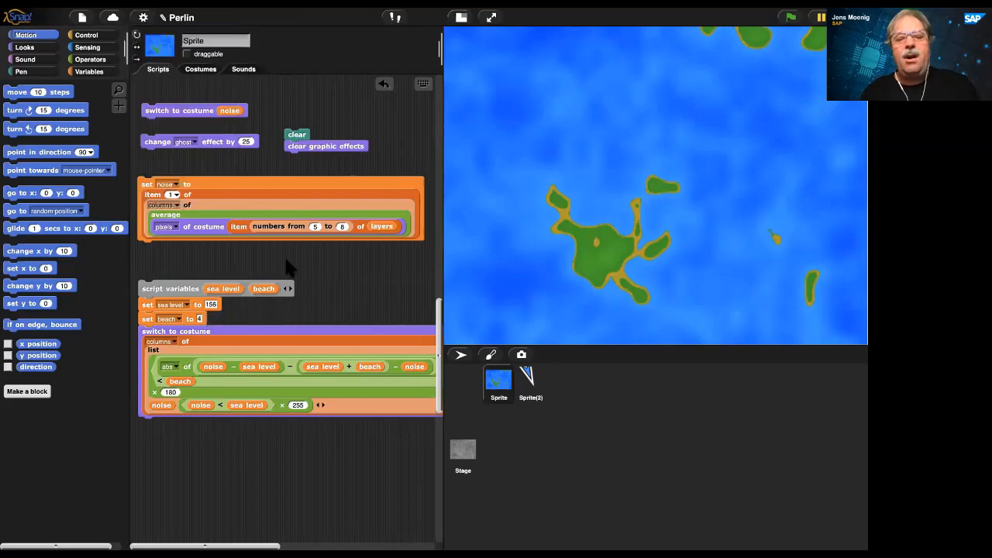
scroll("down", 3)
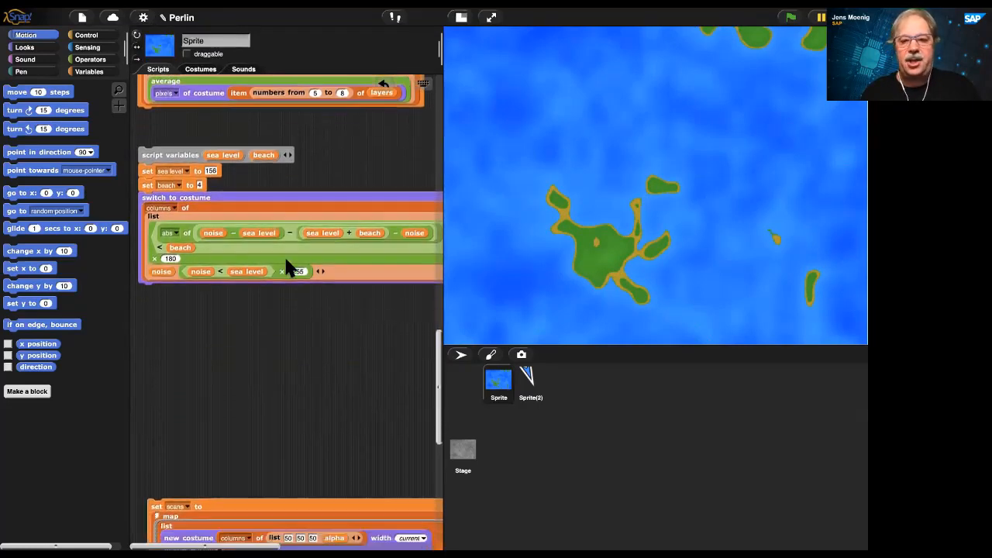
scroll("down", 3)
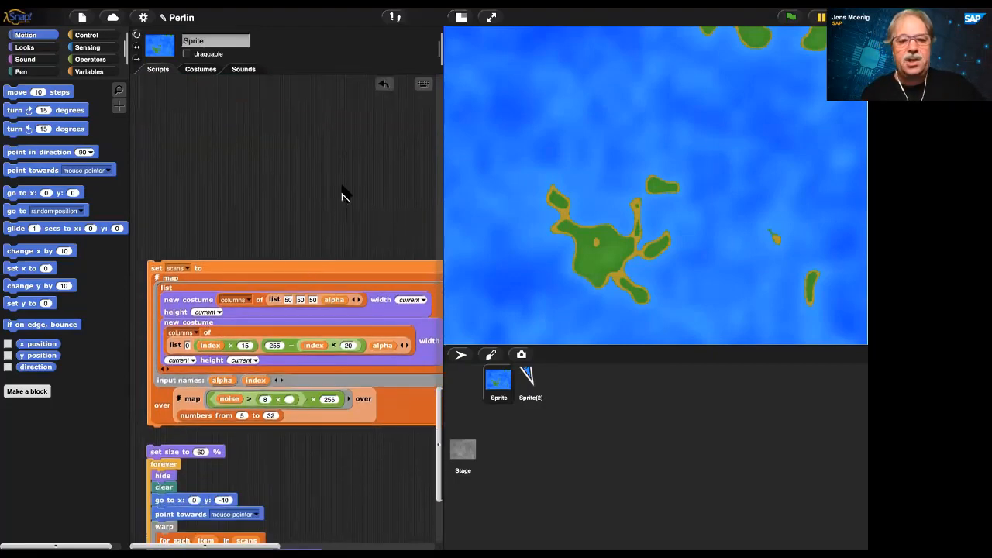
scroll("down", 3)
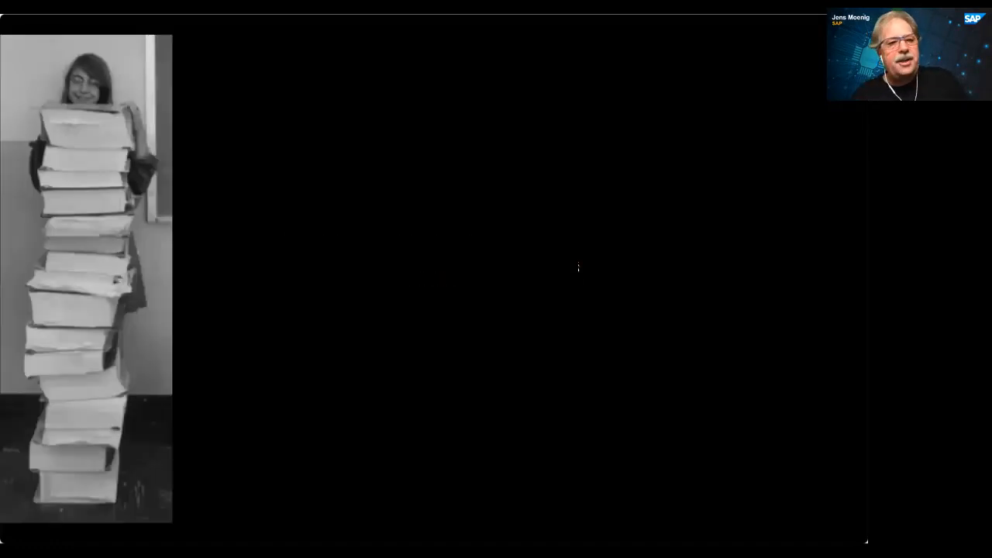
Draw an annotation stroke beside the book-stack photo
left_click_drag(186, 116, 297, 116)
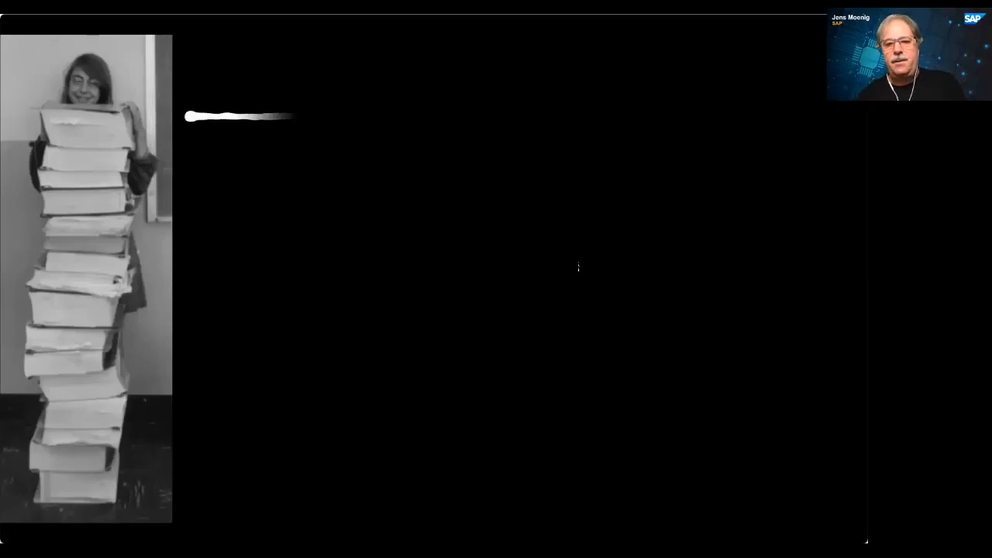